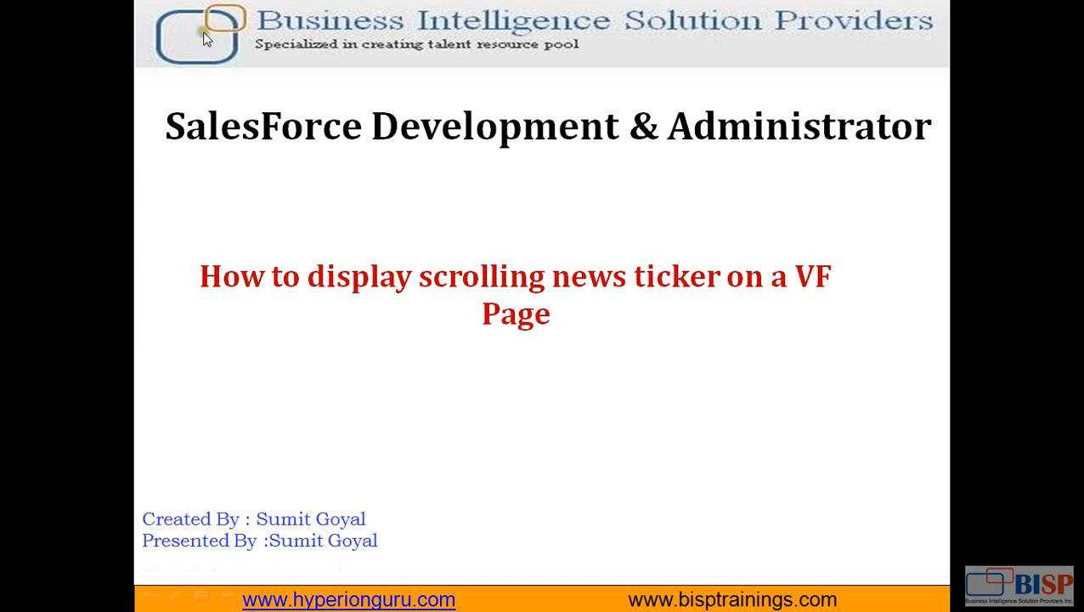
mouse_move(442, 374)
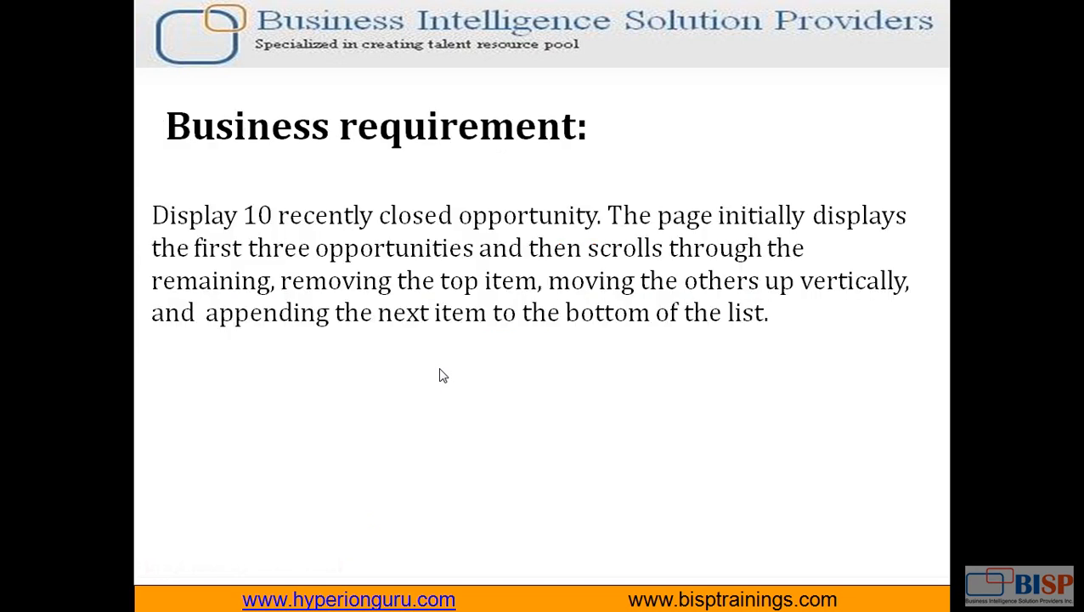
mouse_move(241, 240)
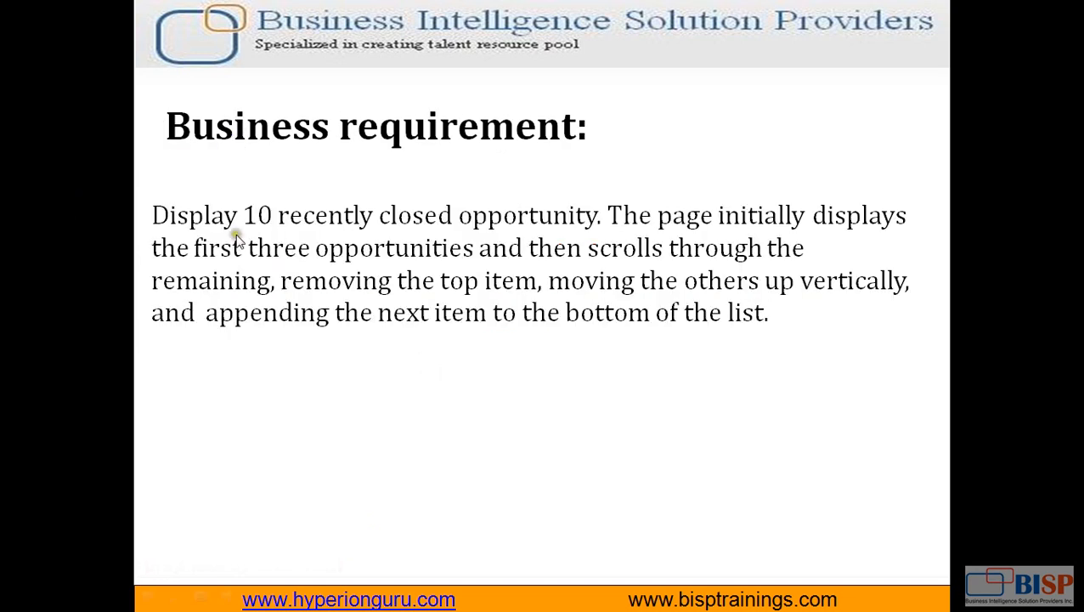
mouse_move(256, 236)
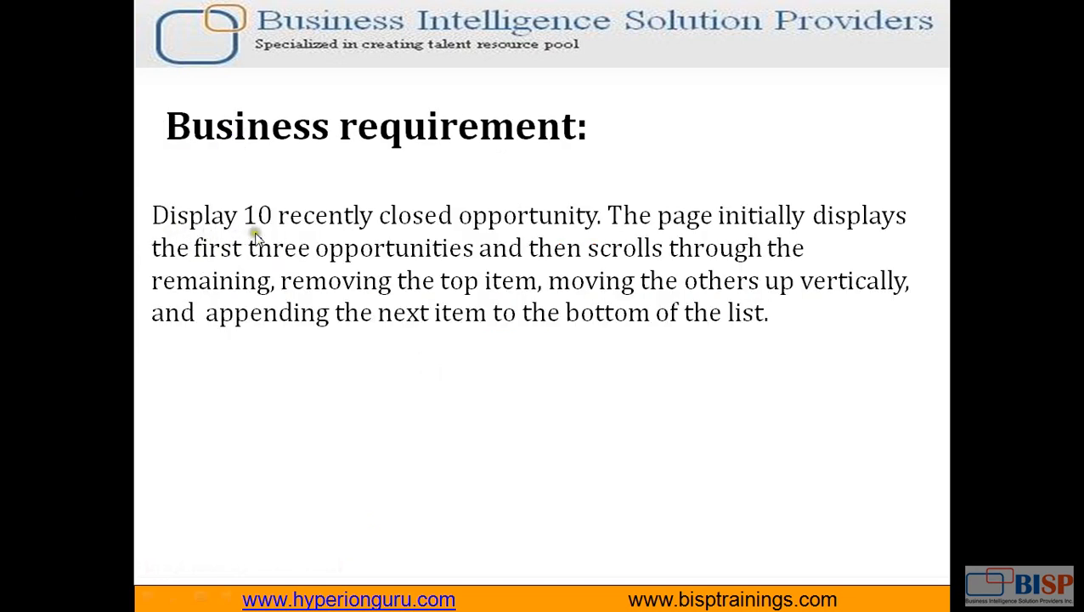
mouse_move(574, 249)
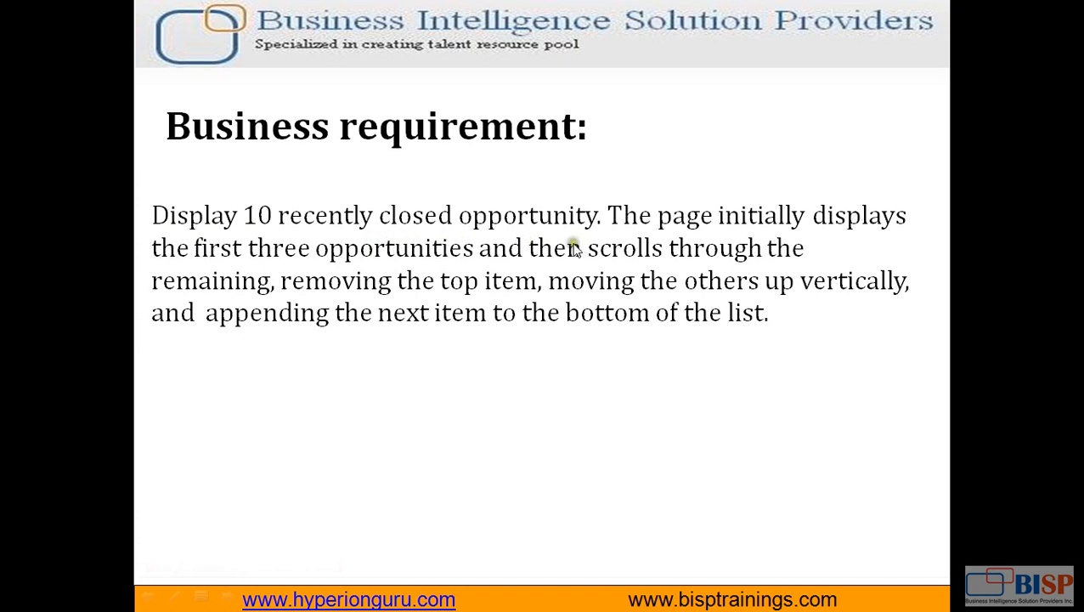
mouse_move(304, 241)
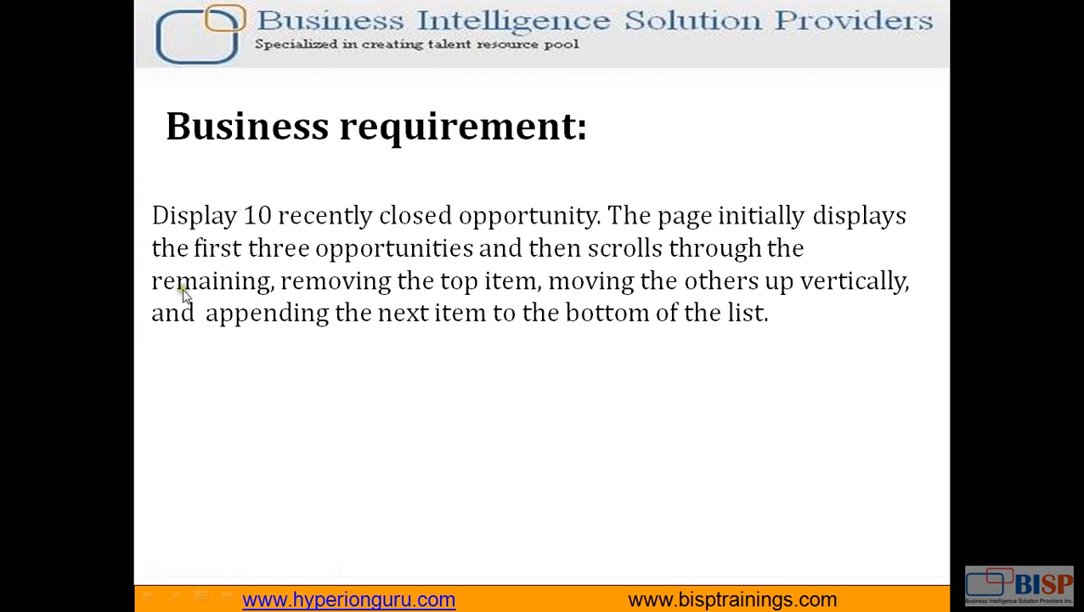
mouse_move(514, 302)
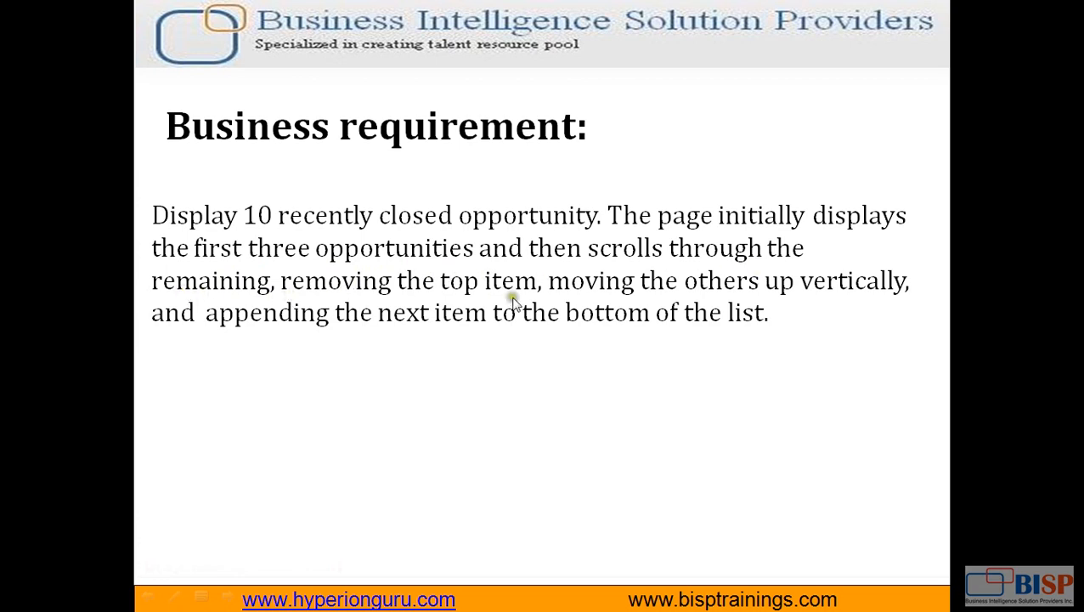
mouse_move(311, 296)
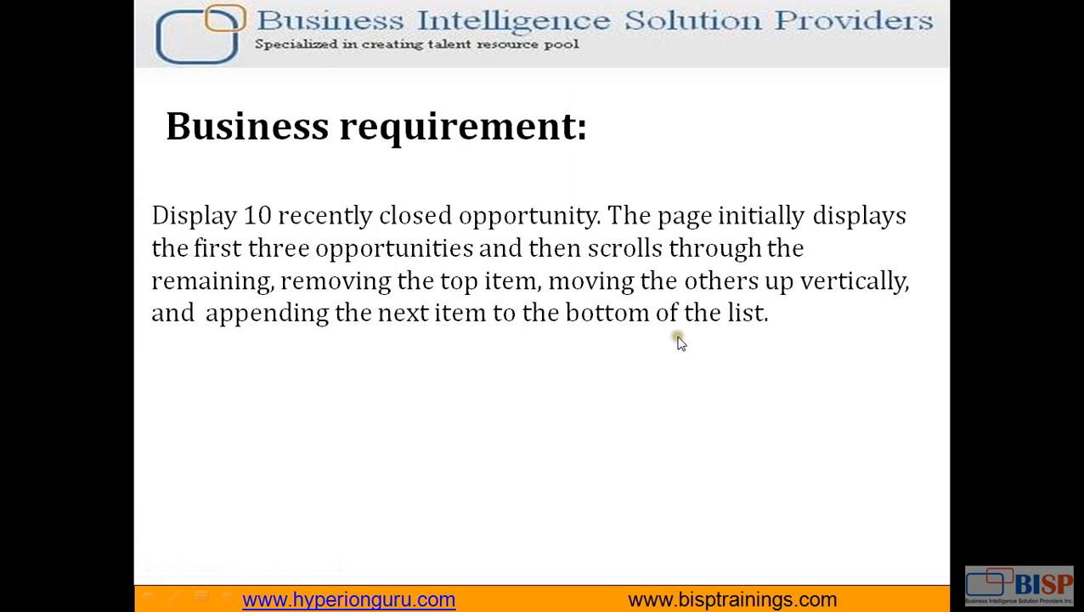
mouse_move(738, 344)
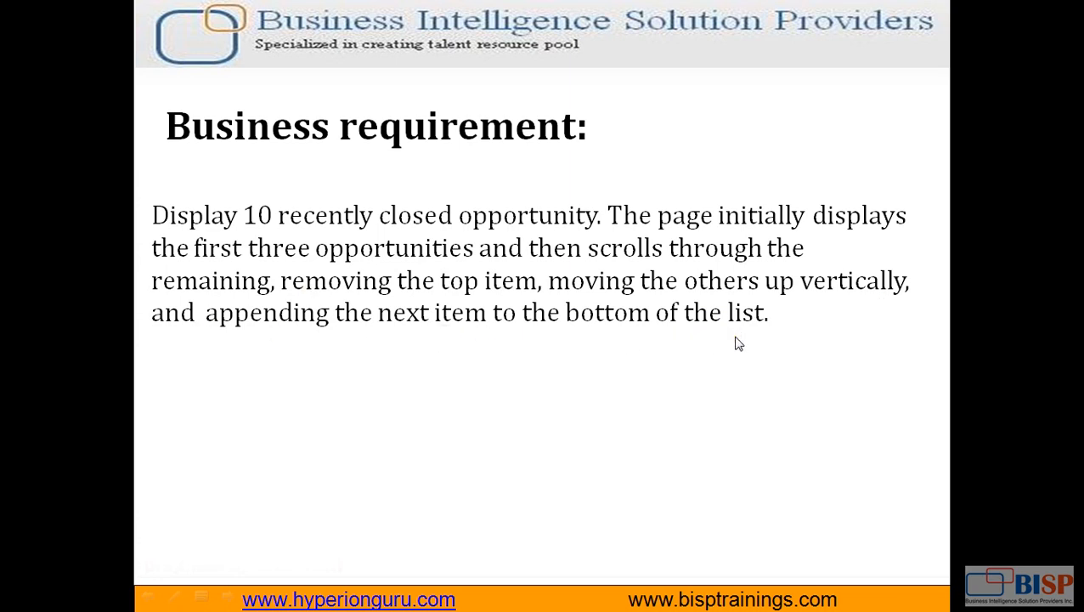
mouse_move(641, 284)
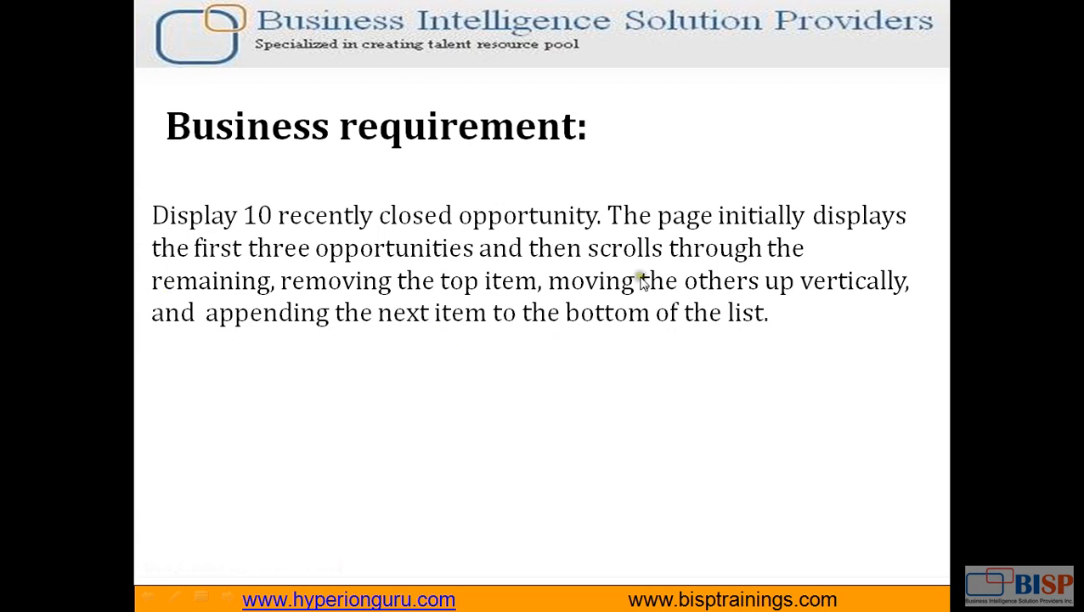
mouse_move(633, 348)
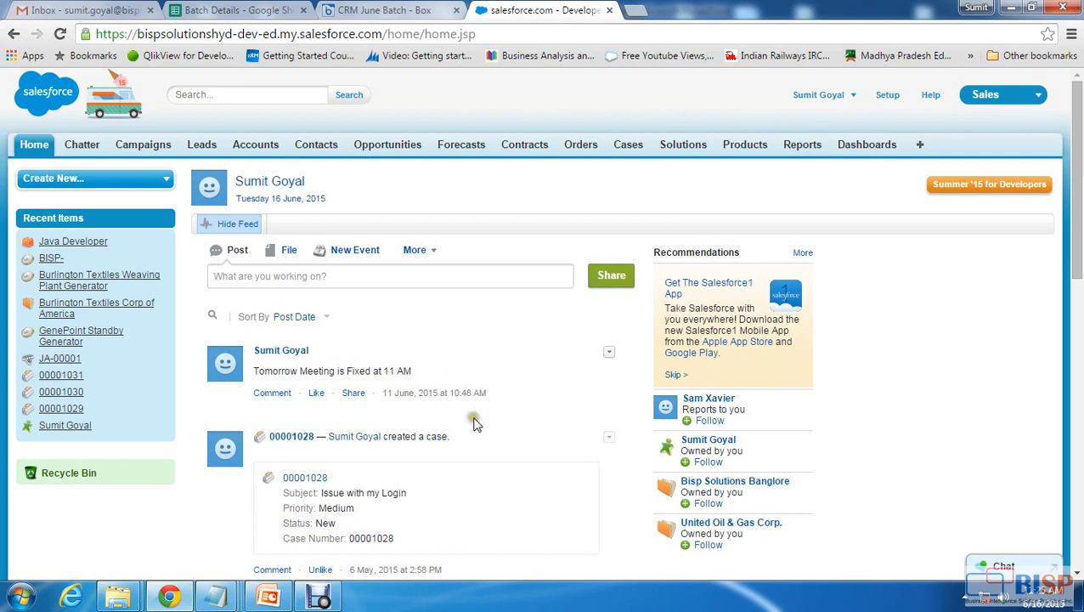
Open the Opportunities tab and run the All Opportunities view, listing 32 opportunities.
click(382, 144)
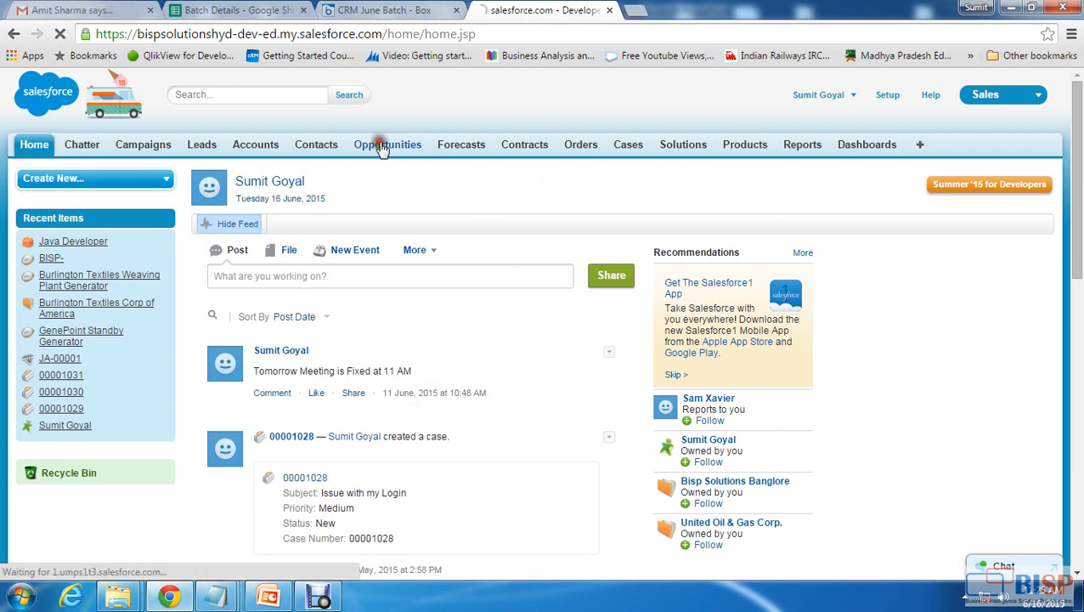
click(387, 144)
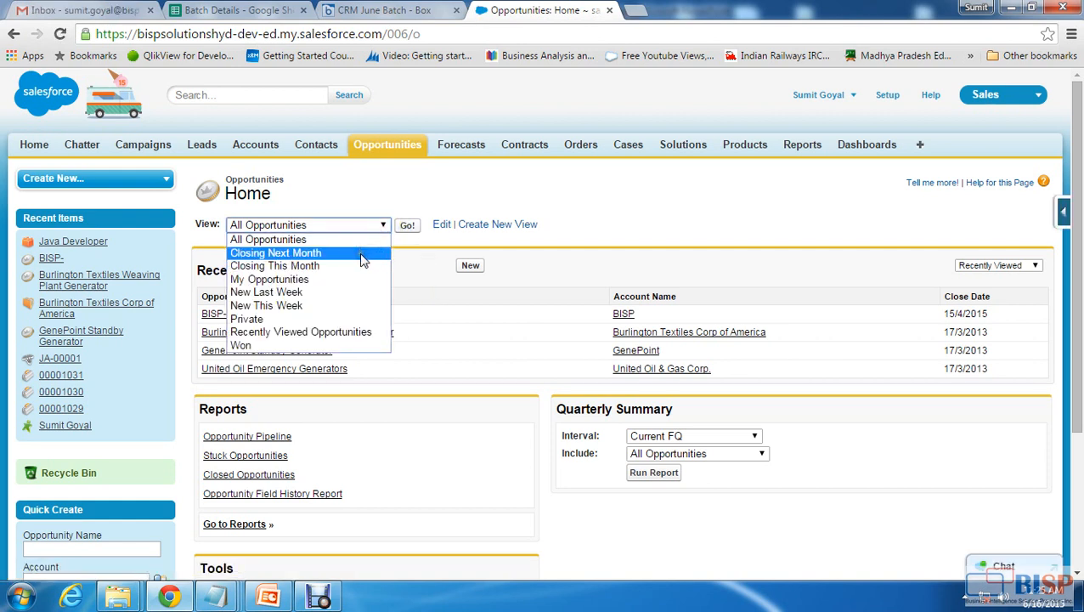
click(276, 253)
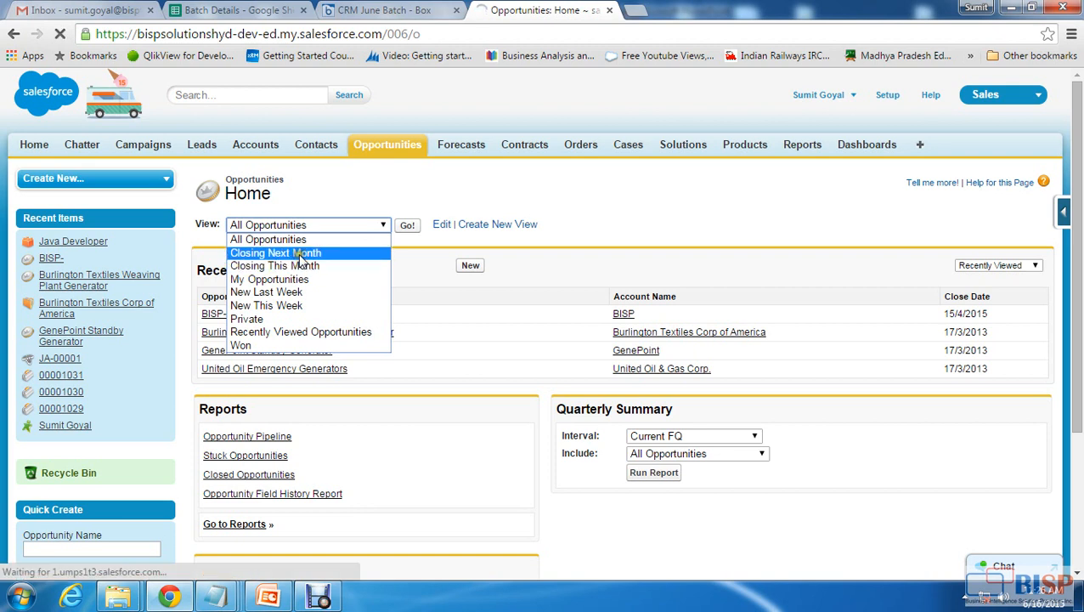
click(407, 224)
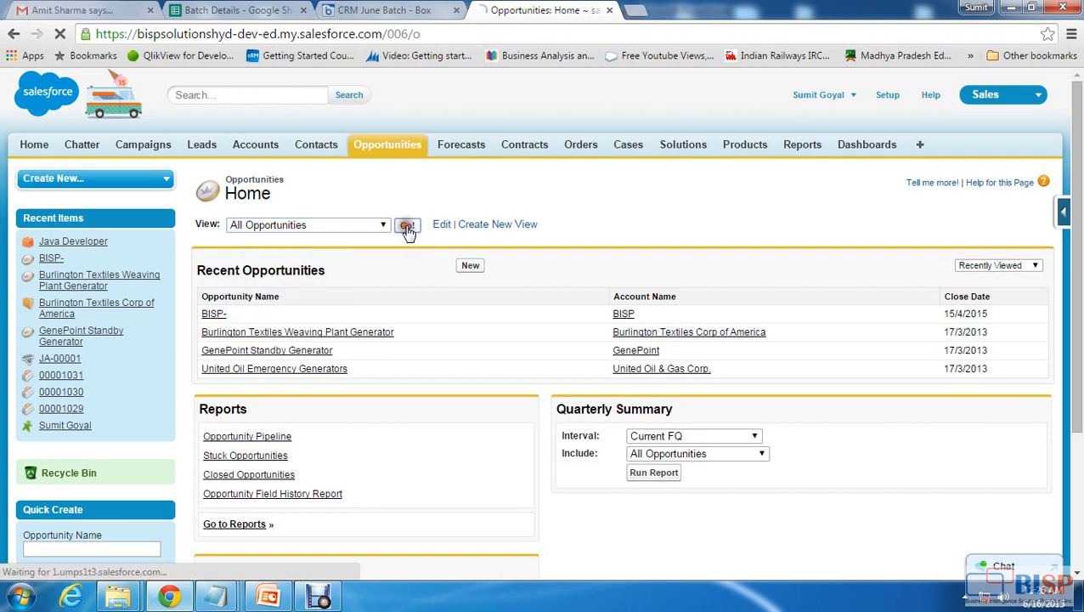
click(408, 224)
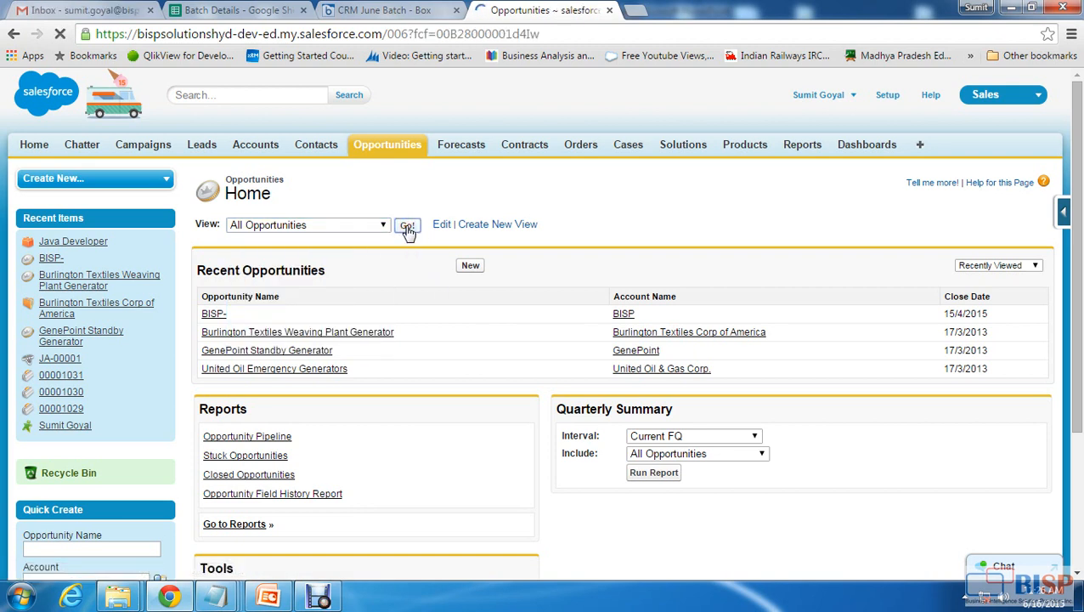
click(408, 225)
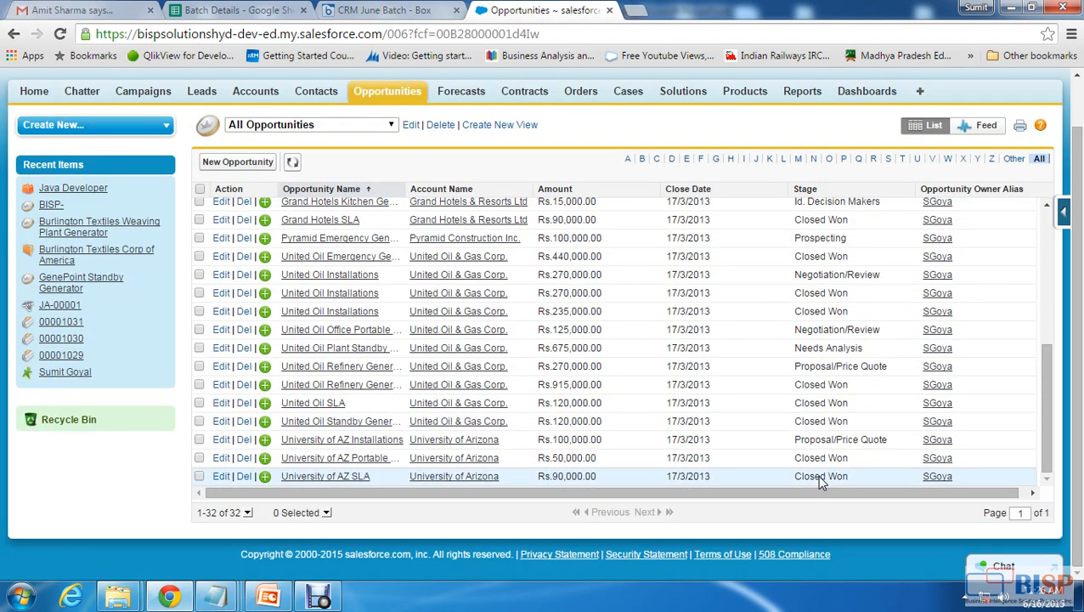
scroll(up, 3)
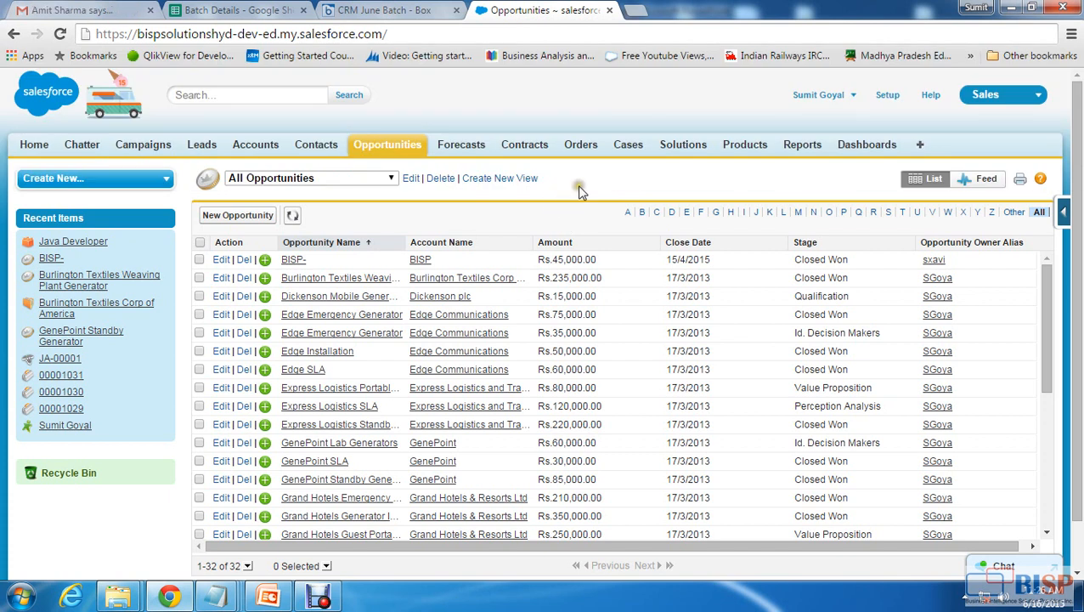
mouse_move(888, 95)
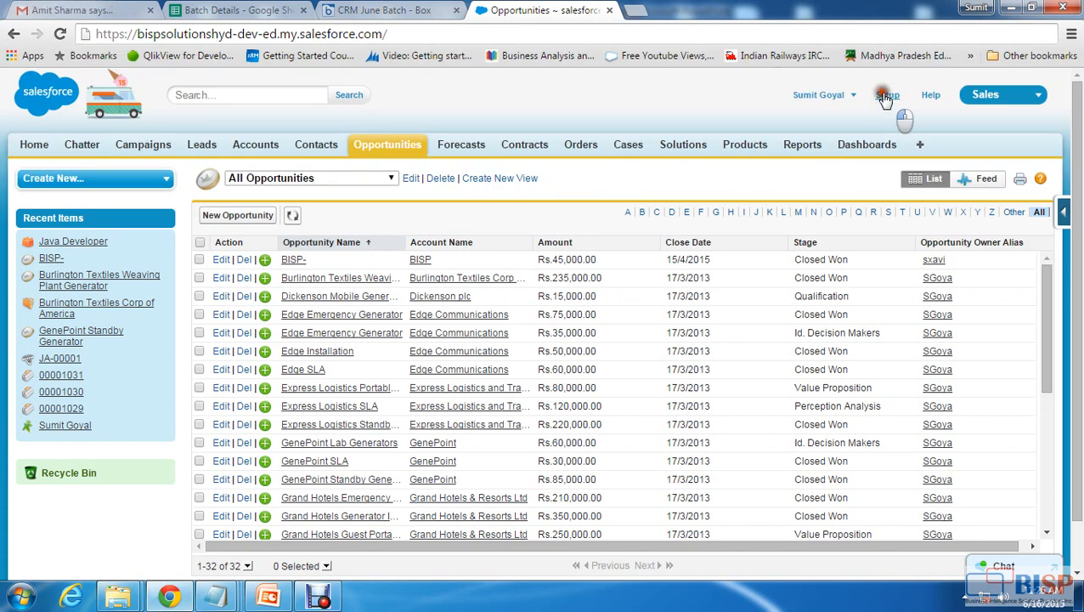
Go to Setup, Develop, Apex Classes to see NewsTickerController and Story.
click(891, 94)
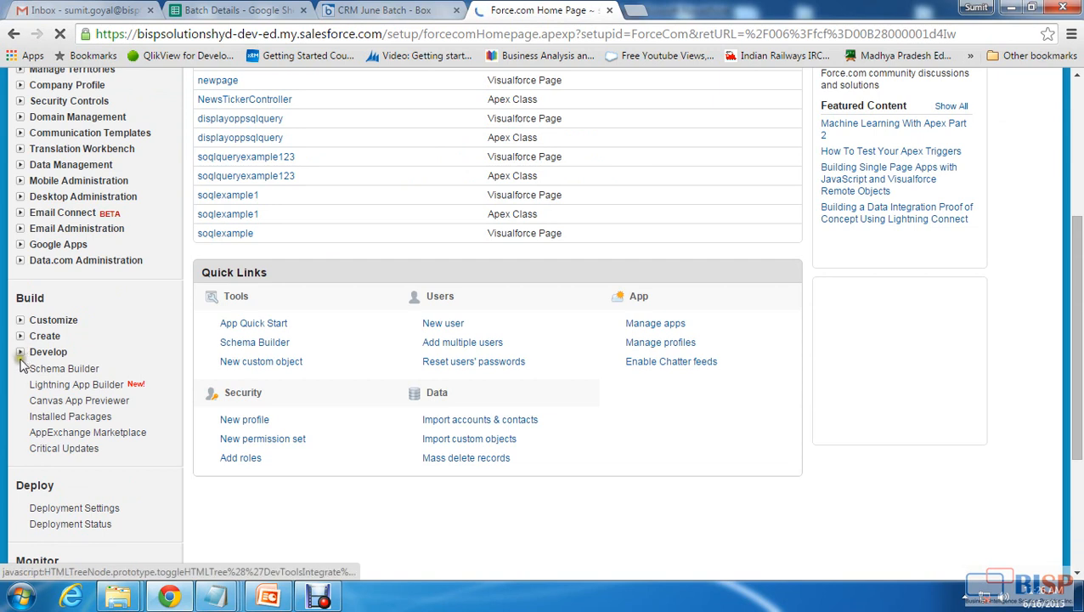
click(73, 369)
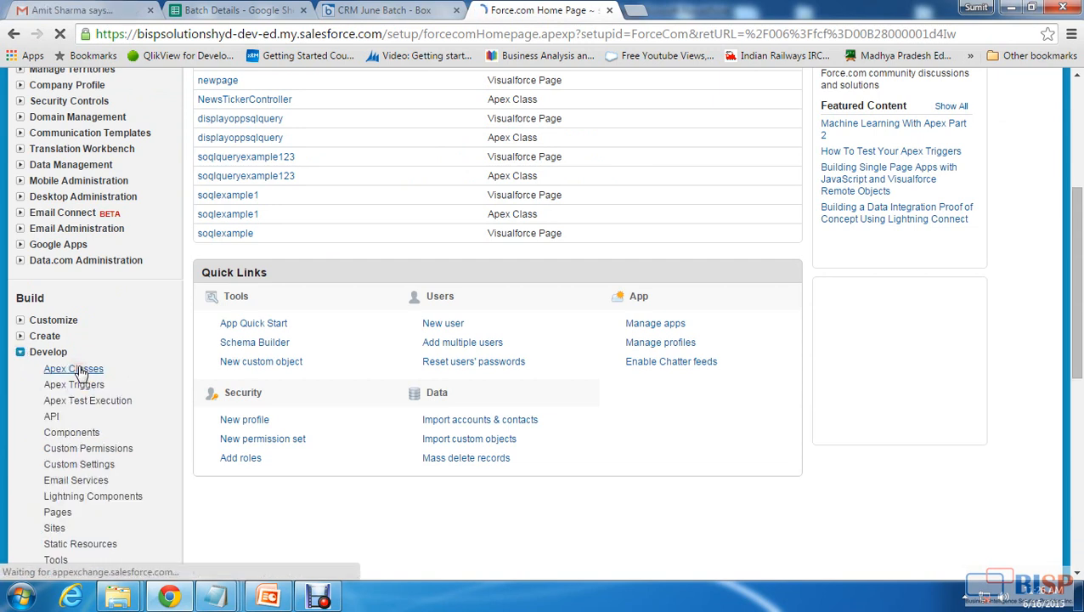
click(73, 369)
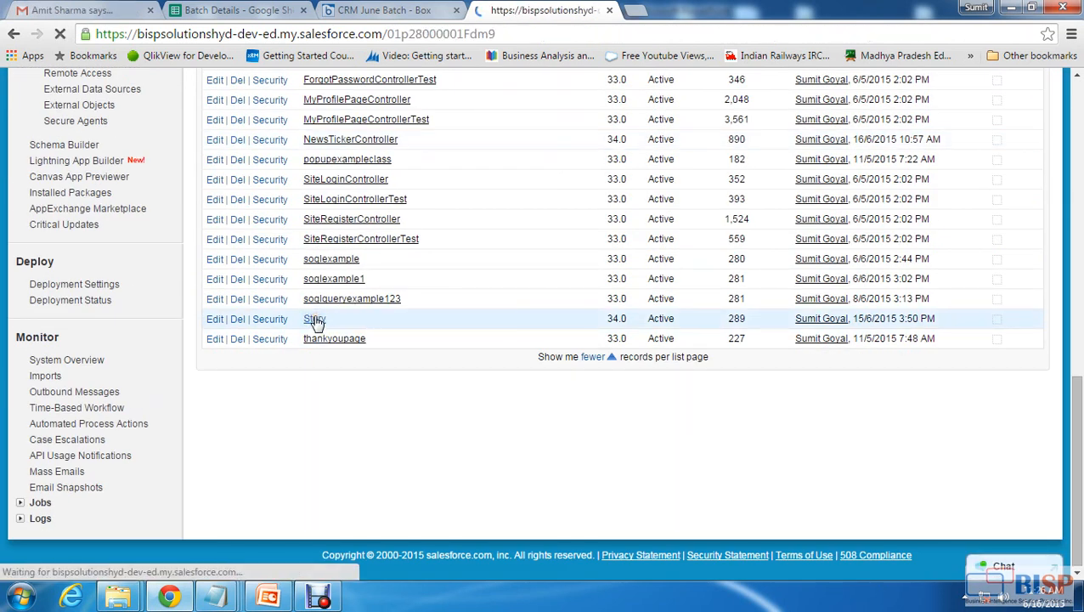
Edit the Story class, review its name and headline property, then save it.
click(315, 319)
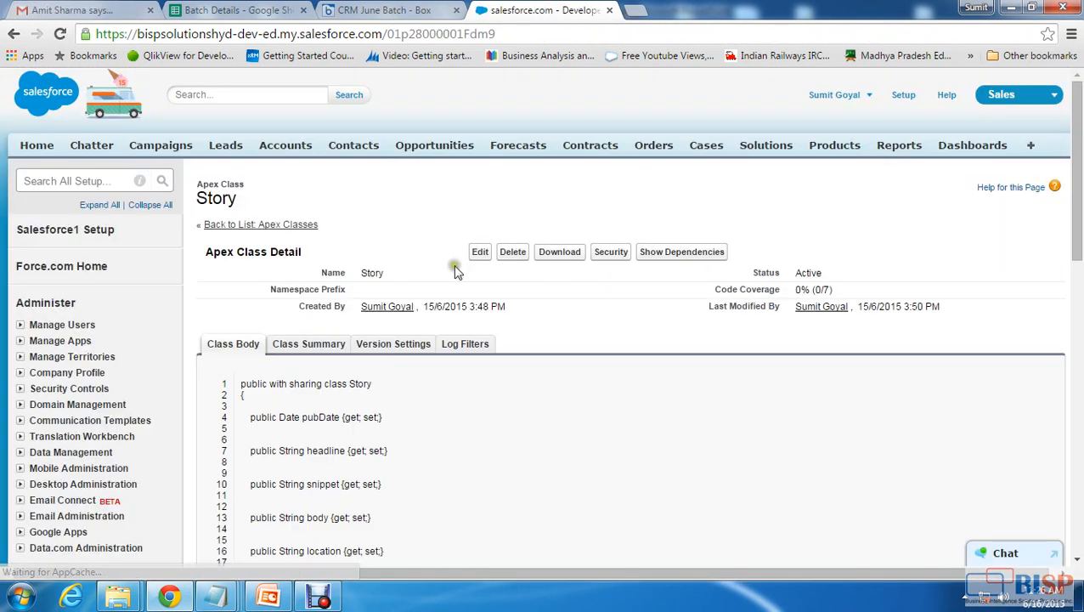
click(479, 251)
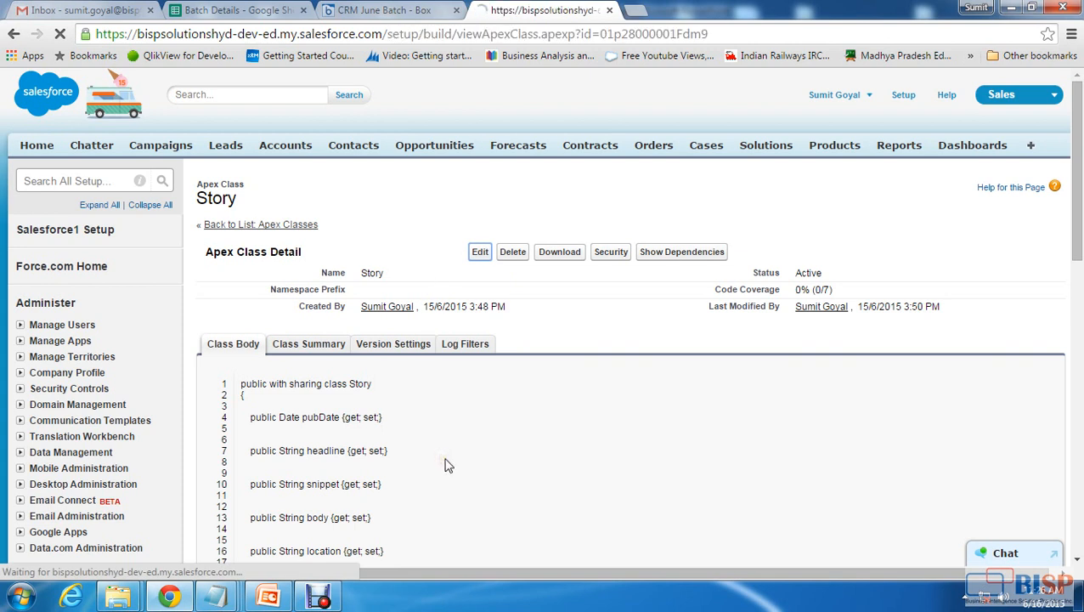
click(480, 251)
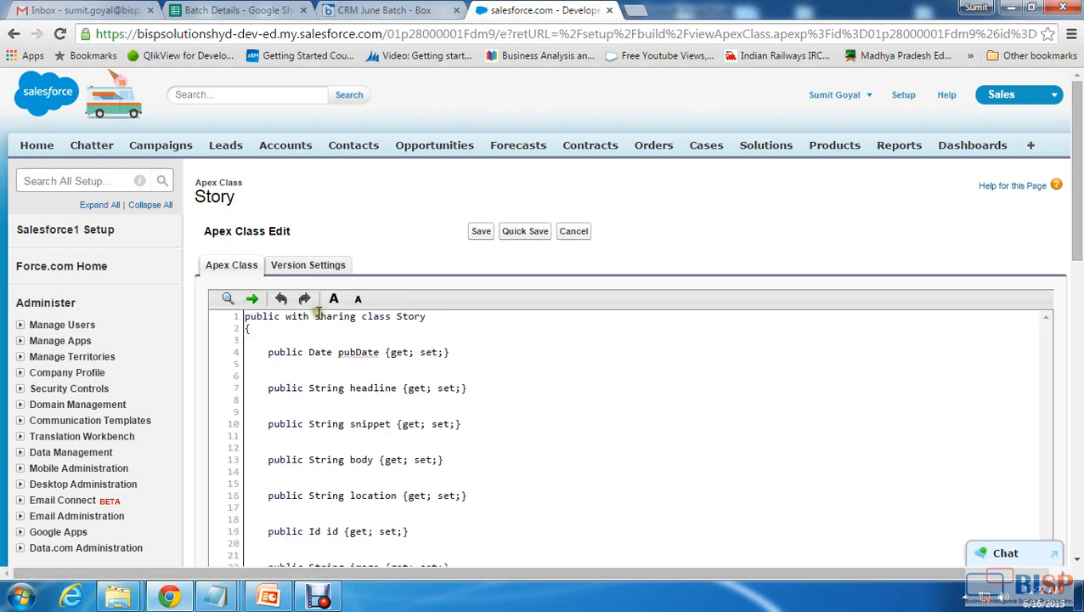
double_click(334, 316)
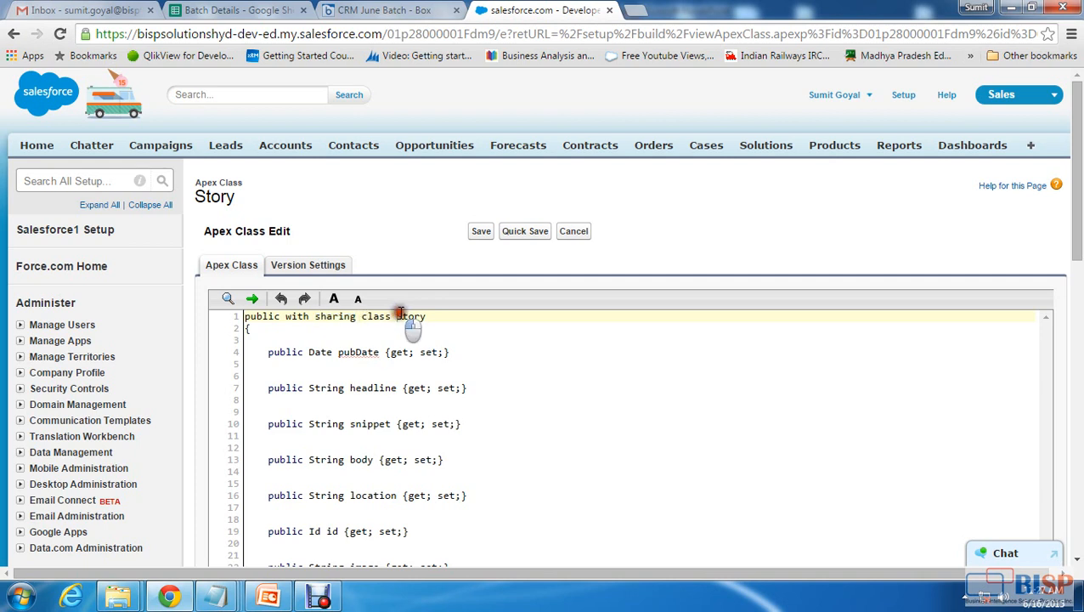
double_click(411, 316)
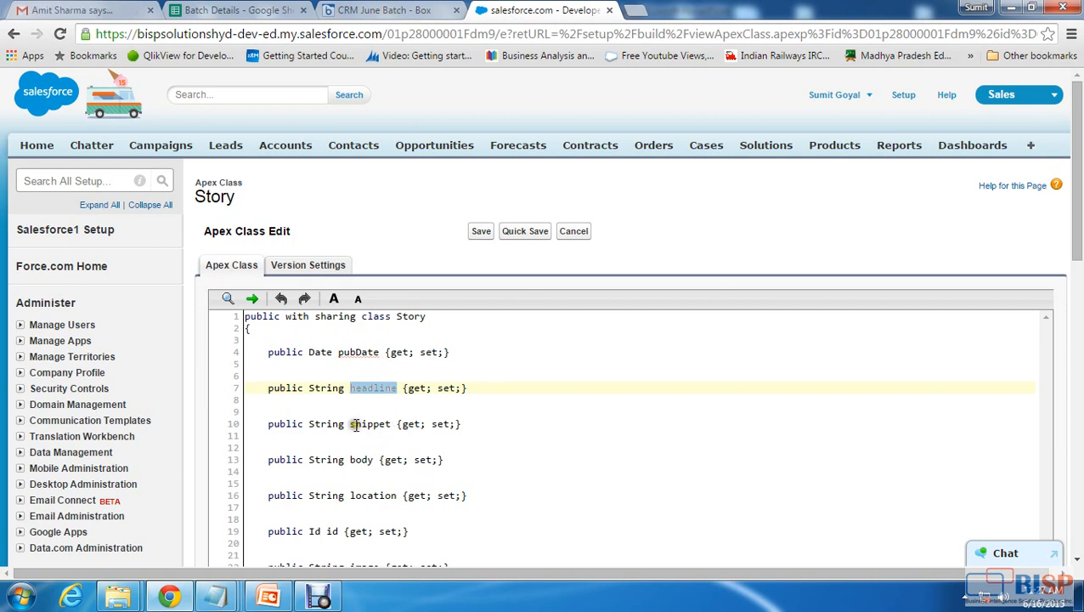
double_click(361, 460)
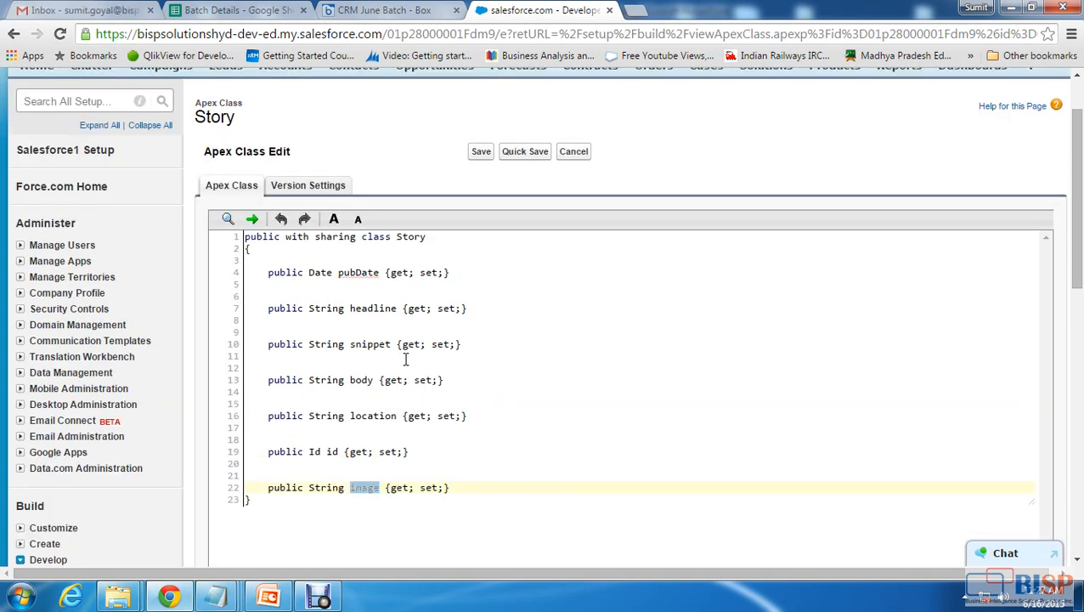
click(480, 151)
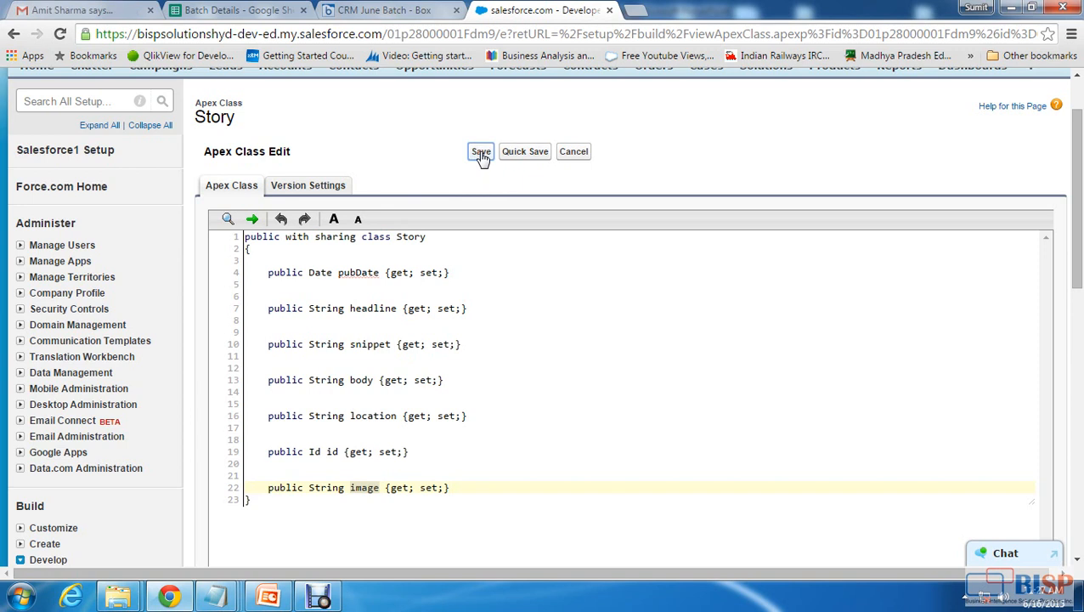
click(480, 151)
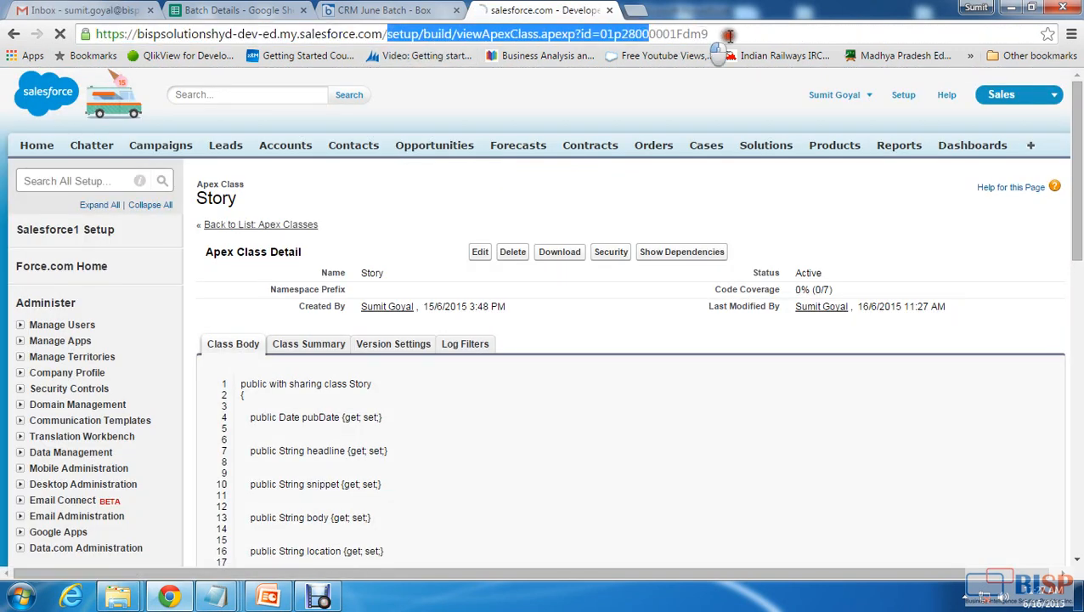
Enter the /apex/closedopportunity address after the org URL in the address bar.
text(apex)
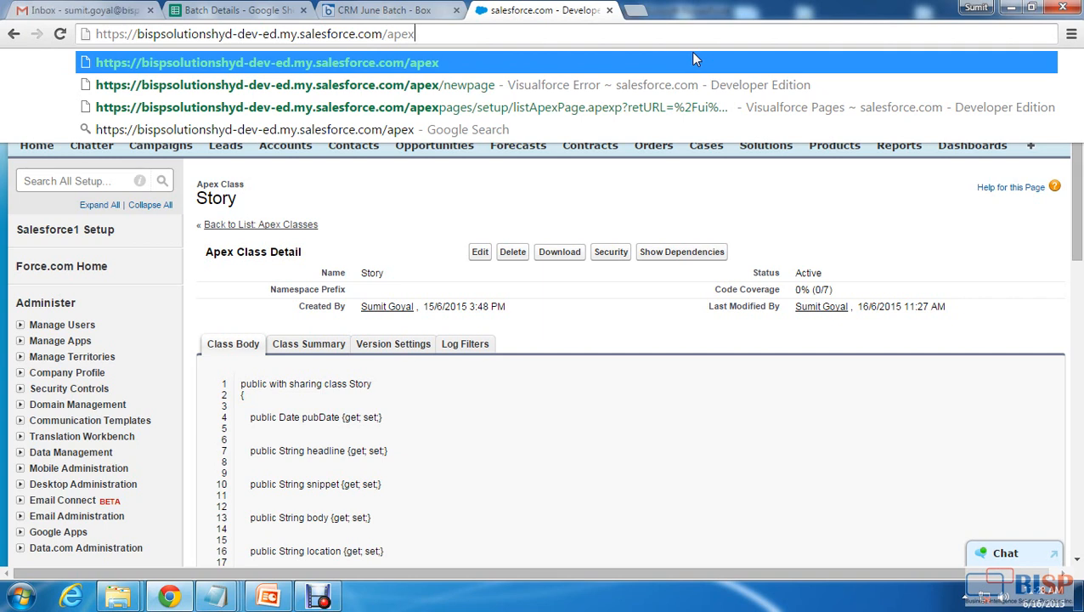
text(/)
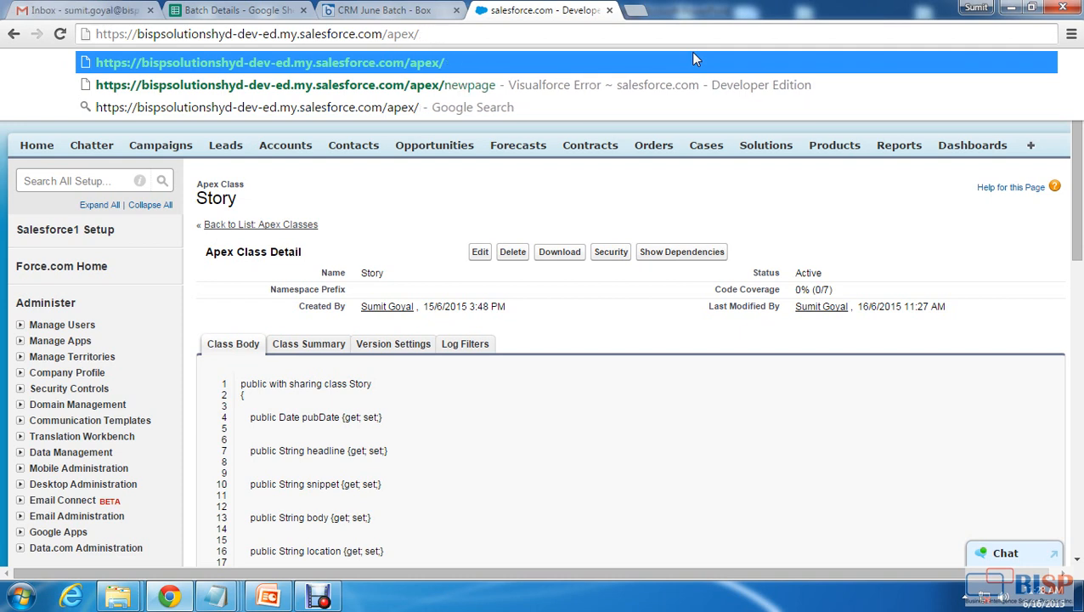
text(closedopportuni)
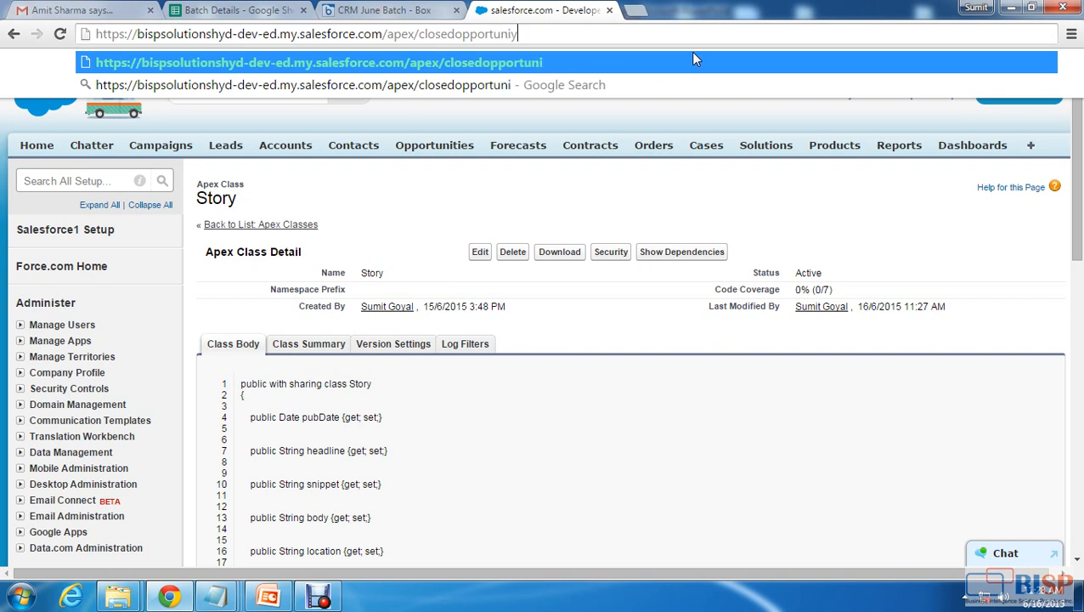
text(y)
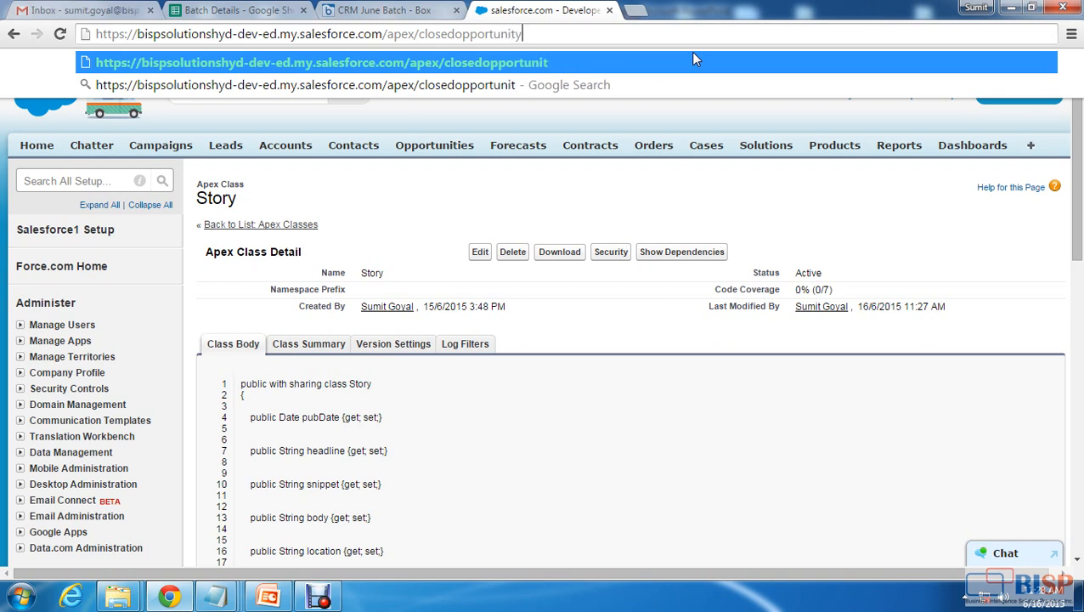
text(y)
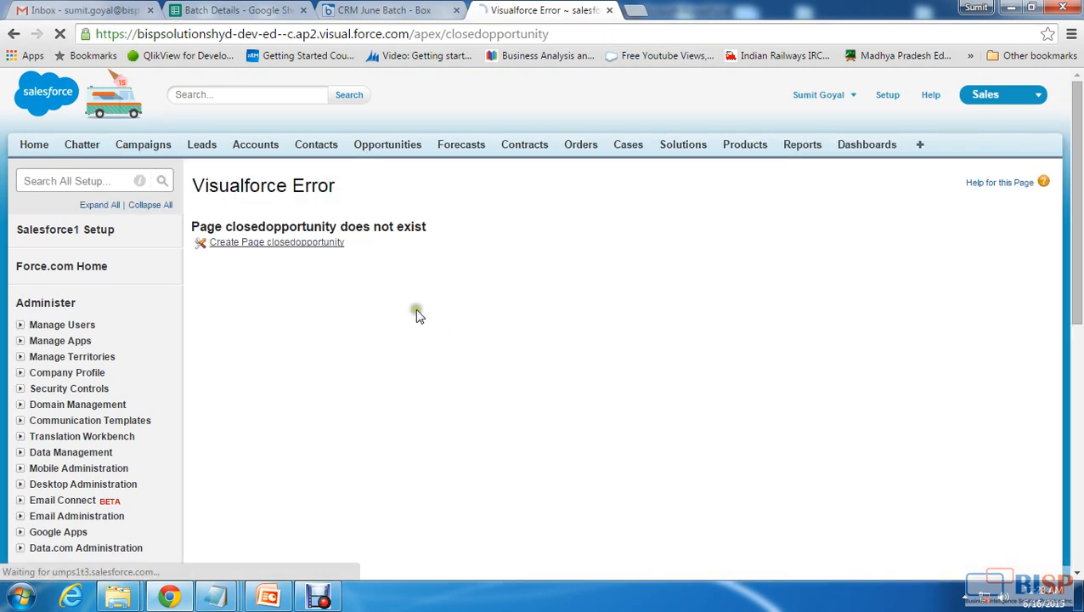
mouse_move(281, 247)
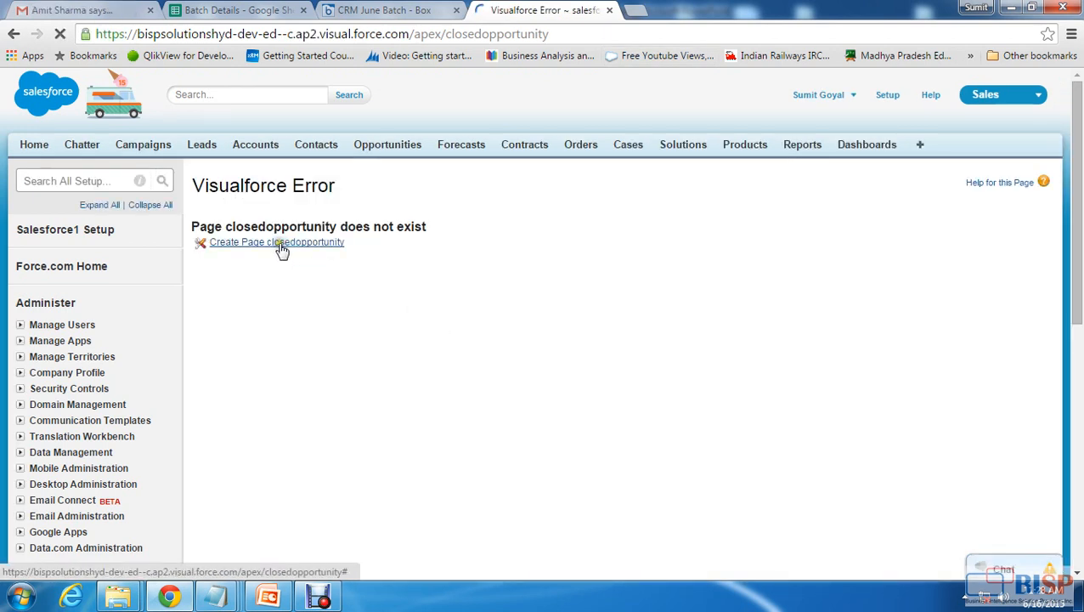
Create the closedopportunity page and mark its controller name for replacement.
click(276, 243)
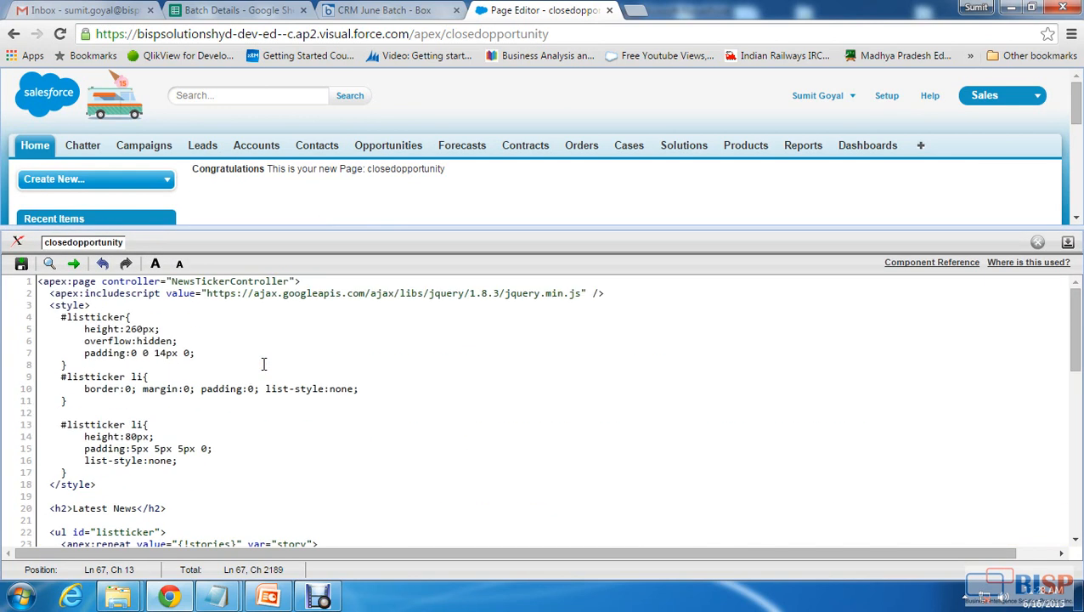
double_click(228, 281)
text(Opporunity)
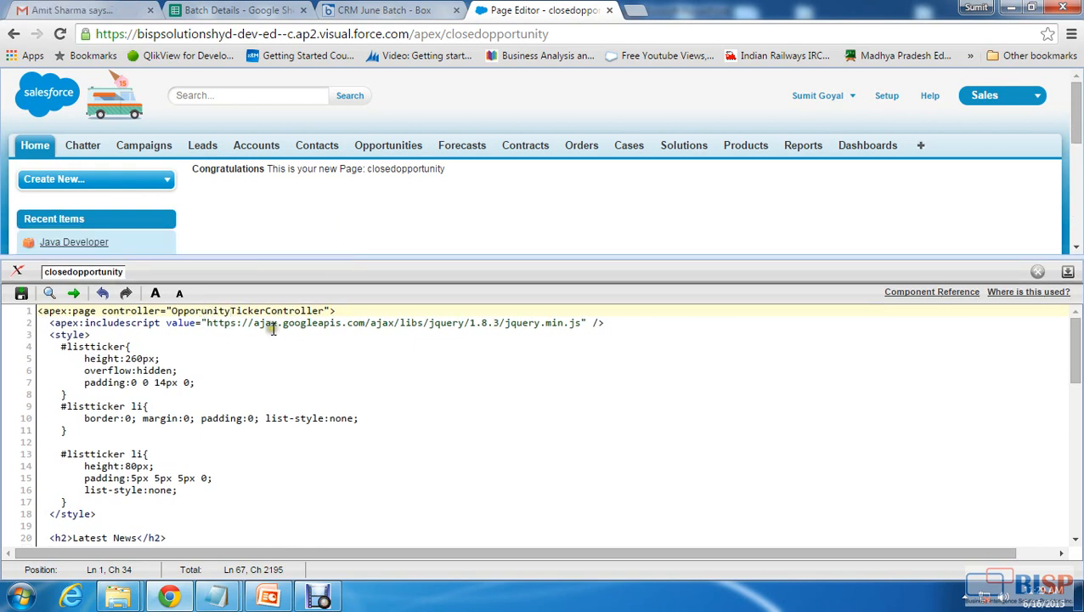
double_click(223, 323)
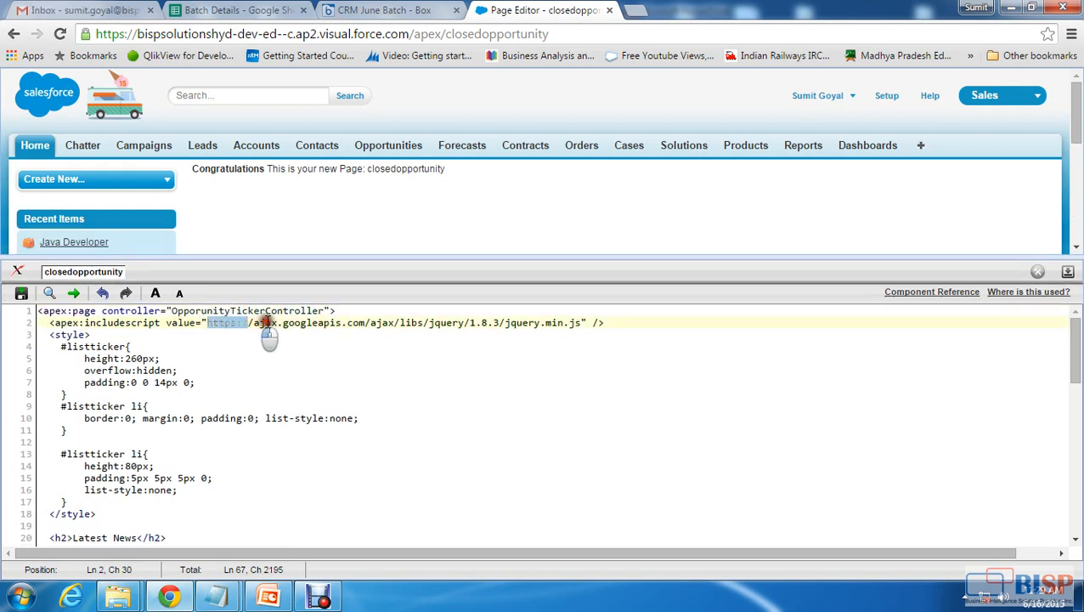
drag(263, 322, 578, 322)
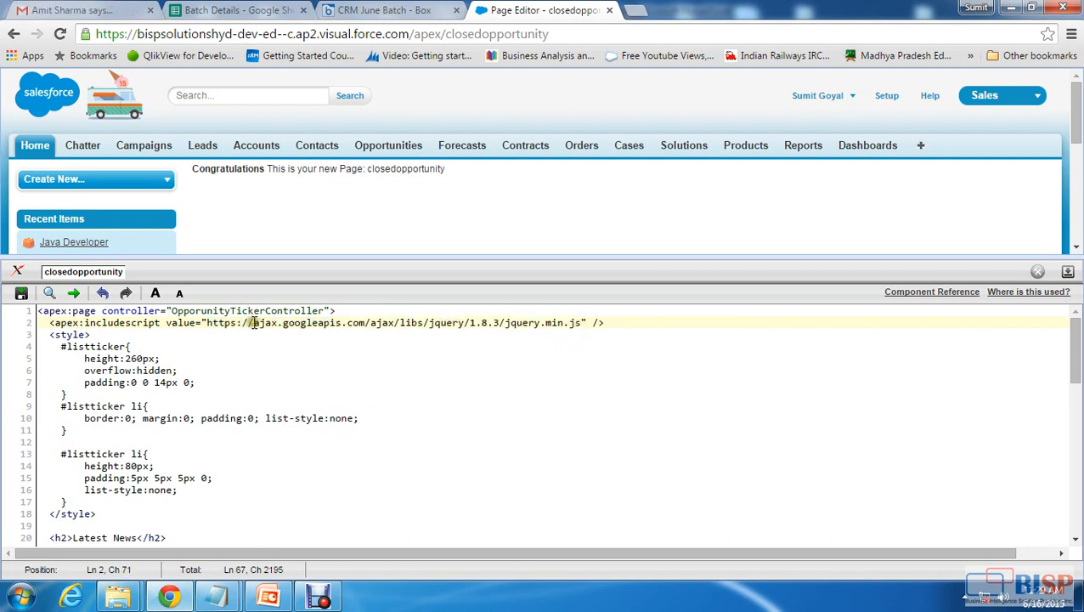
double_click(523, 322)
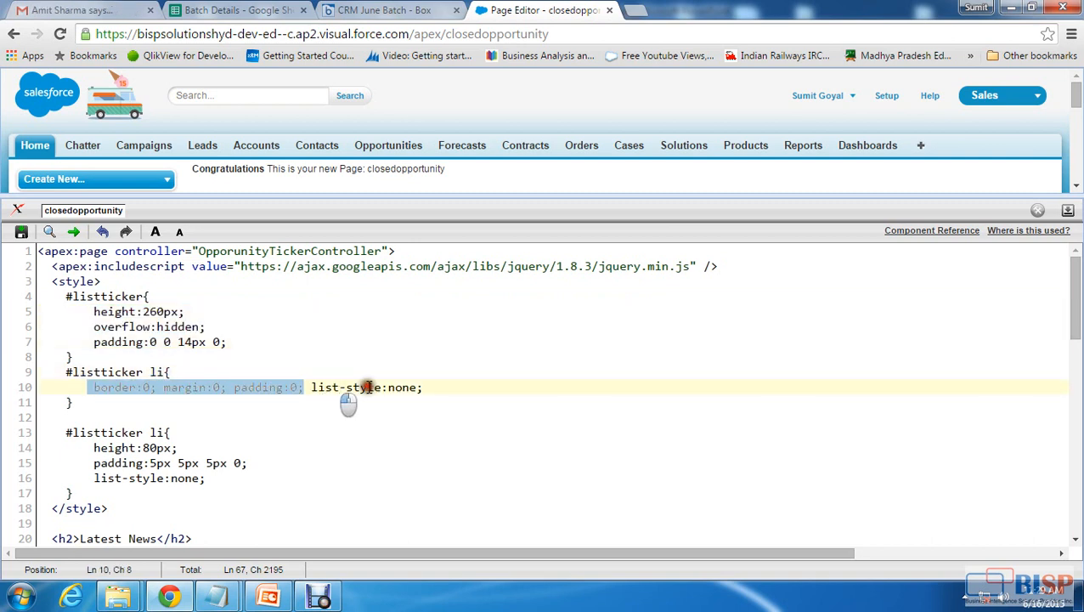
scroll(down, 3)
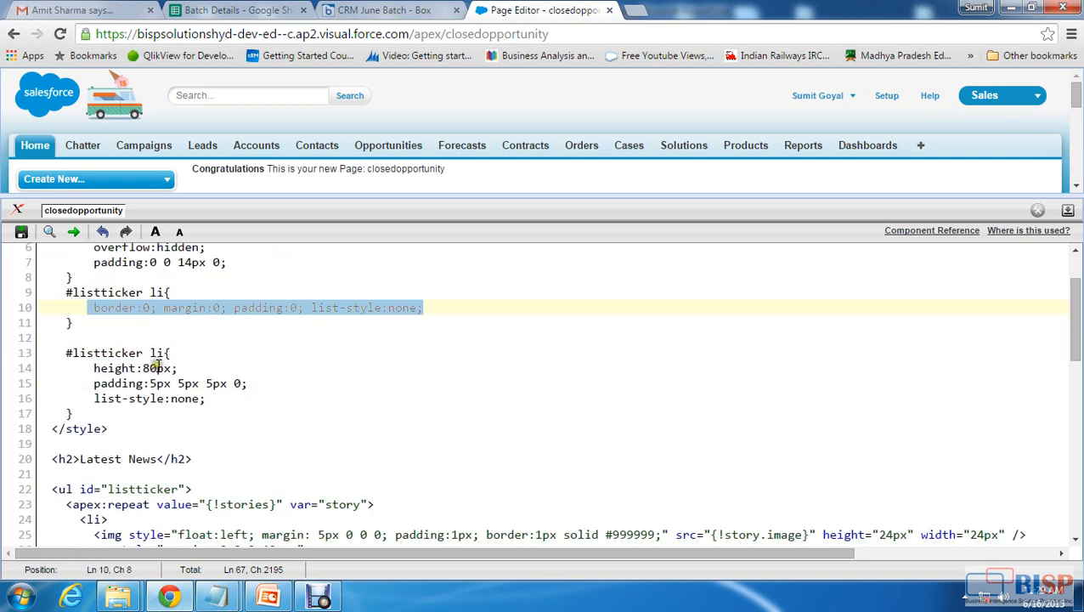
drag(93, 367, 220, 398)
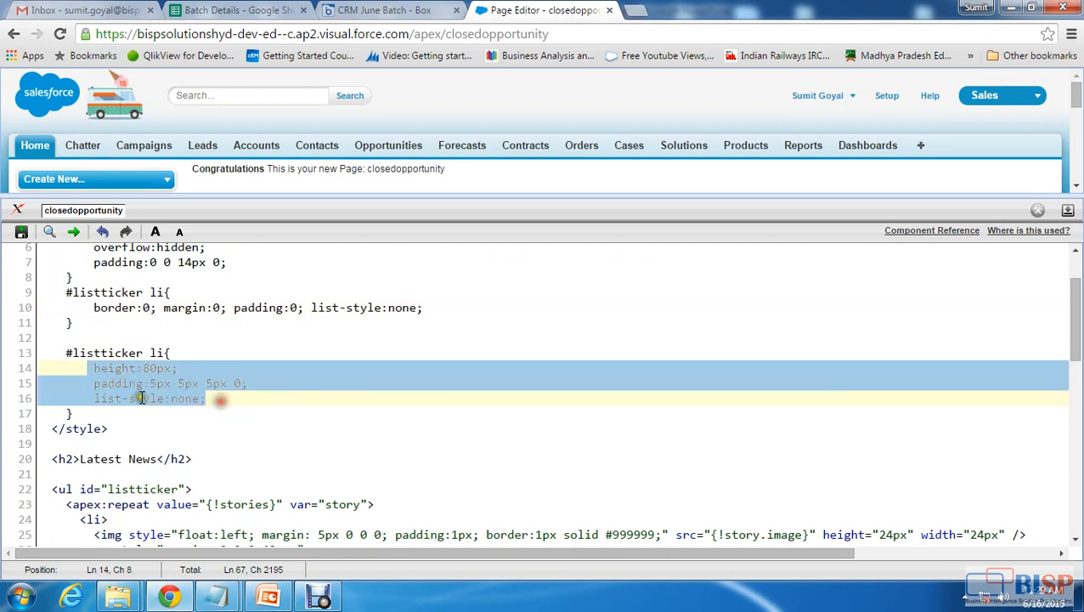
scroll(down, 3)
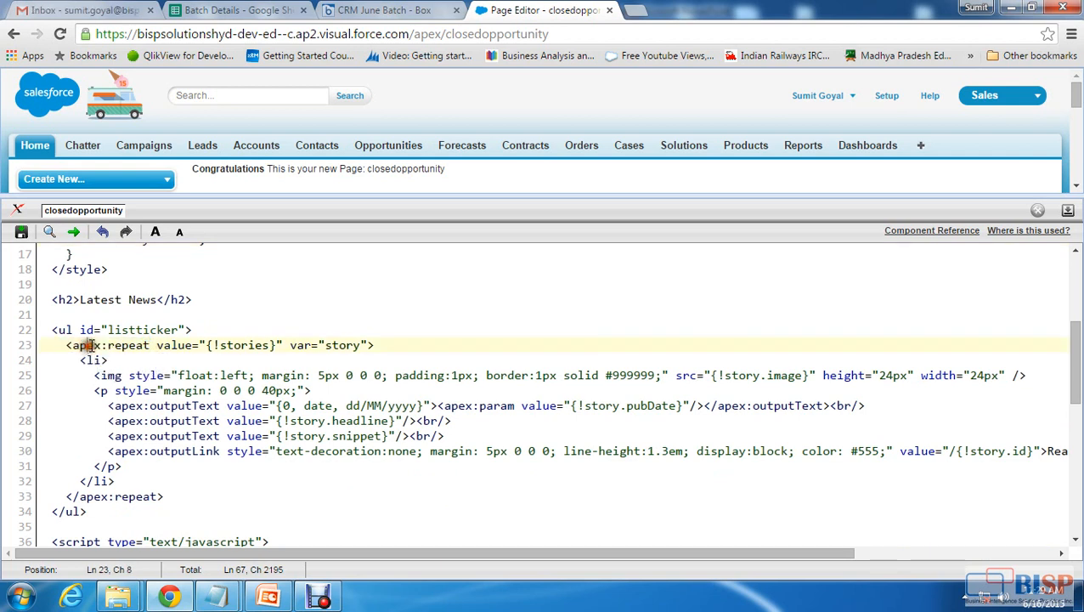
double_click(92, 345)
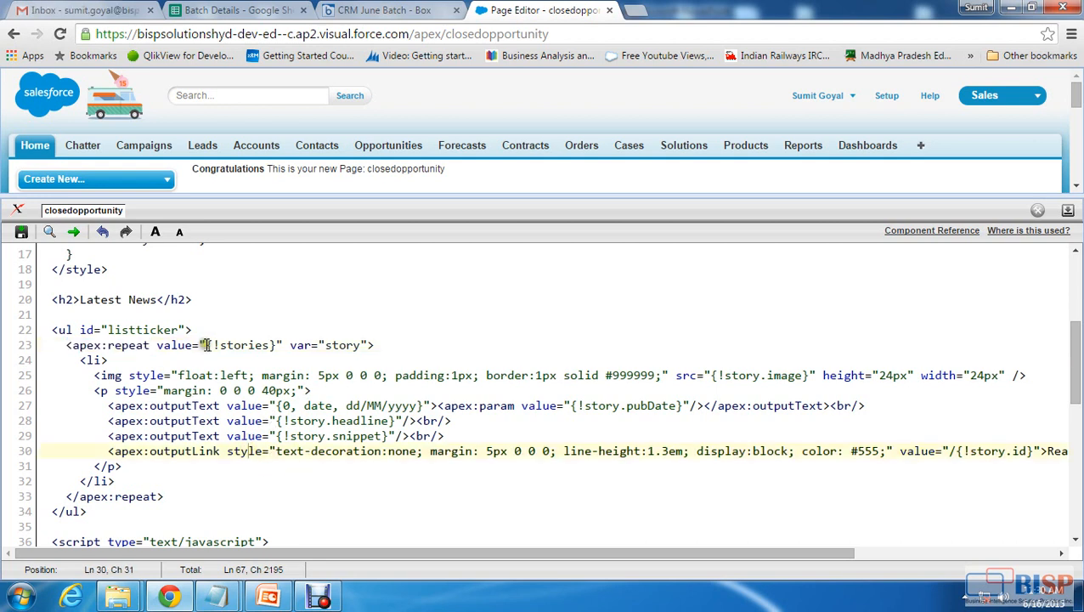
double_click(245, 345)
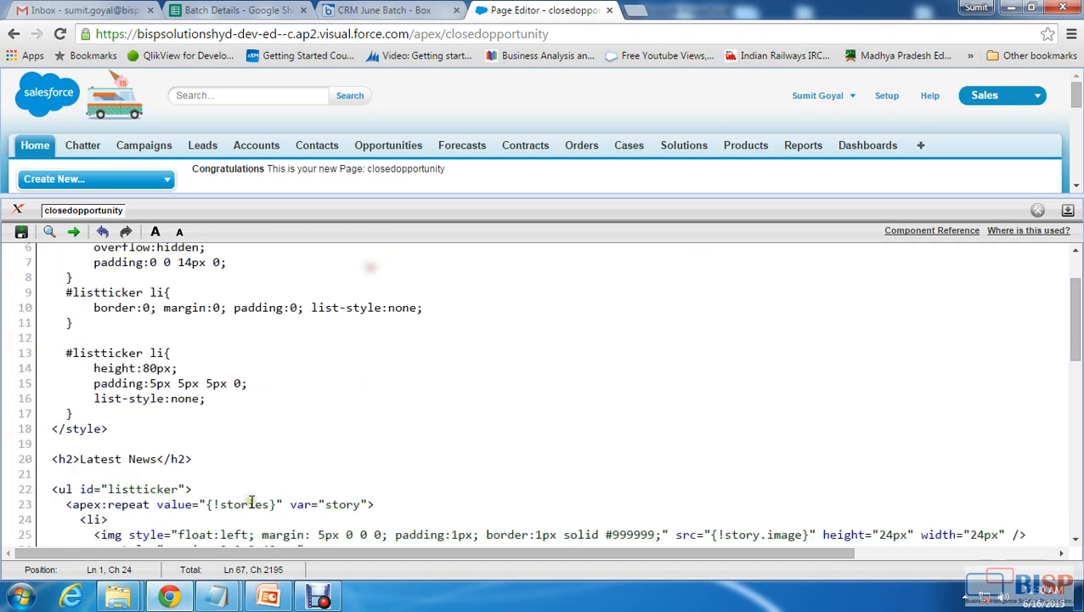
scroll(down, 3)
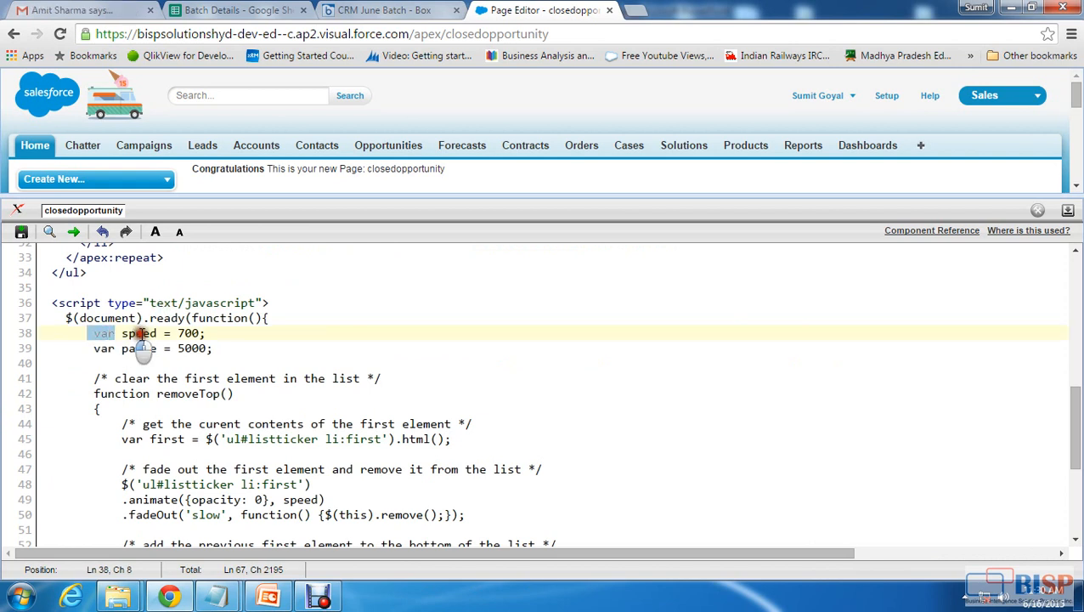
Create OpporunityTickerController from the quick-fix link and review the ticker speed 700.
click(218, 348)
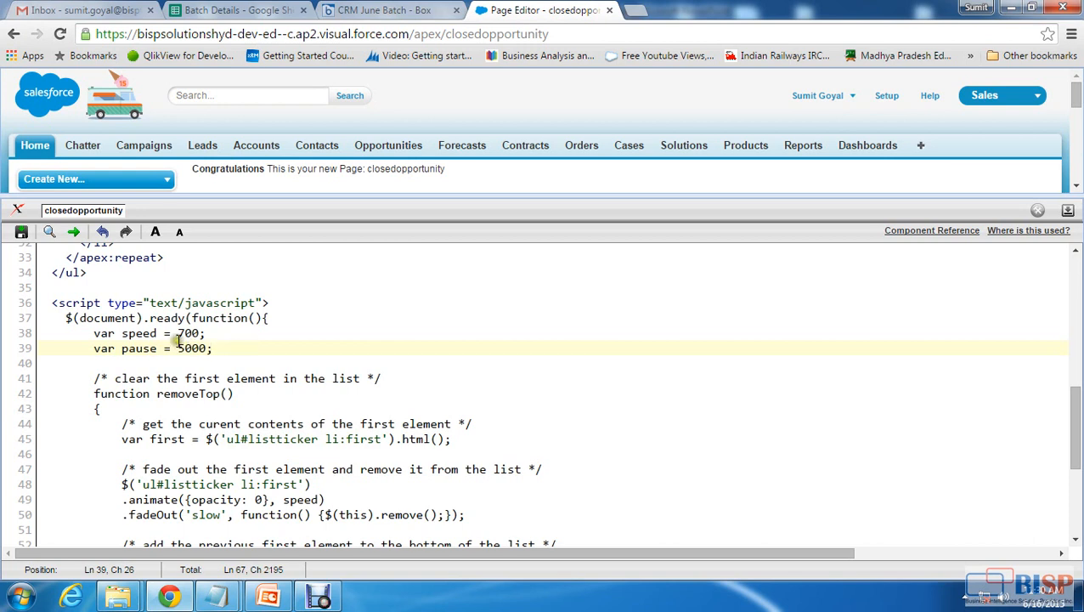
double_click(190, 333)
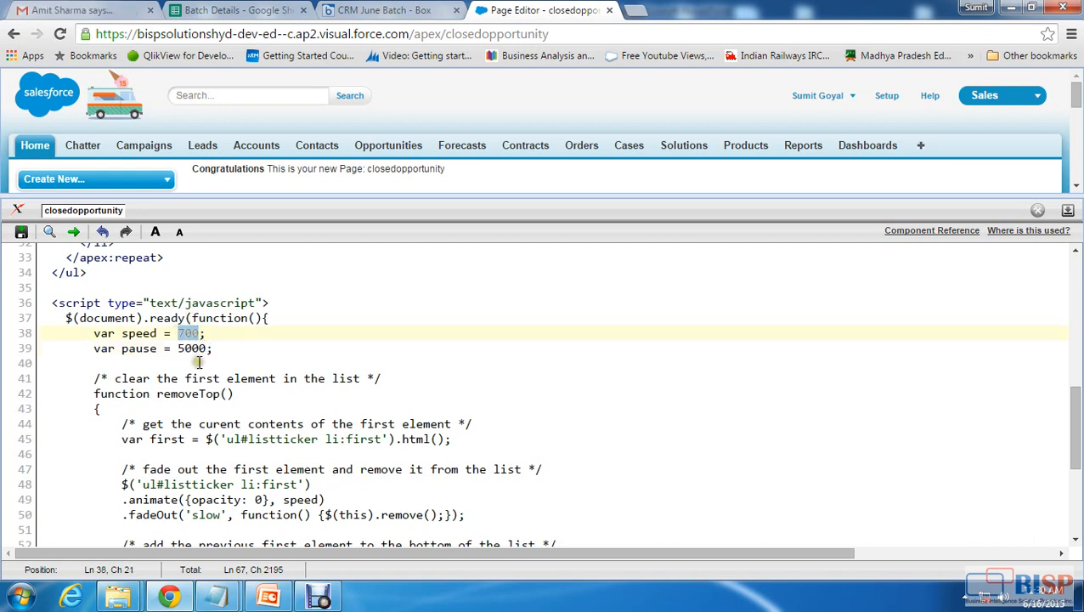
scroll(down, 3)
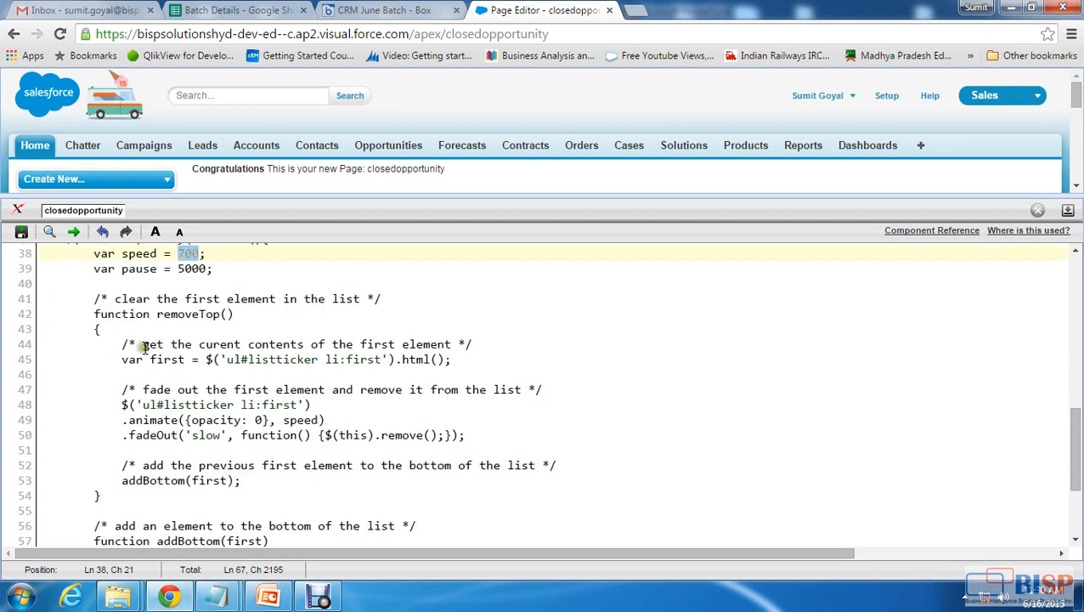
drag(117, 298, 361, 299)
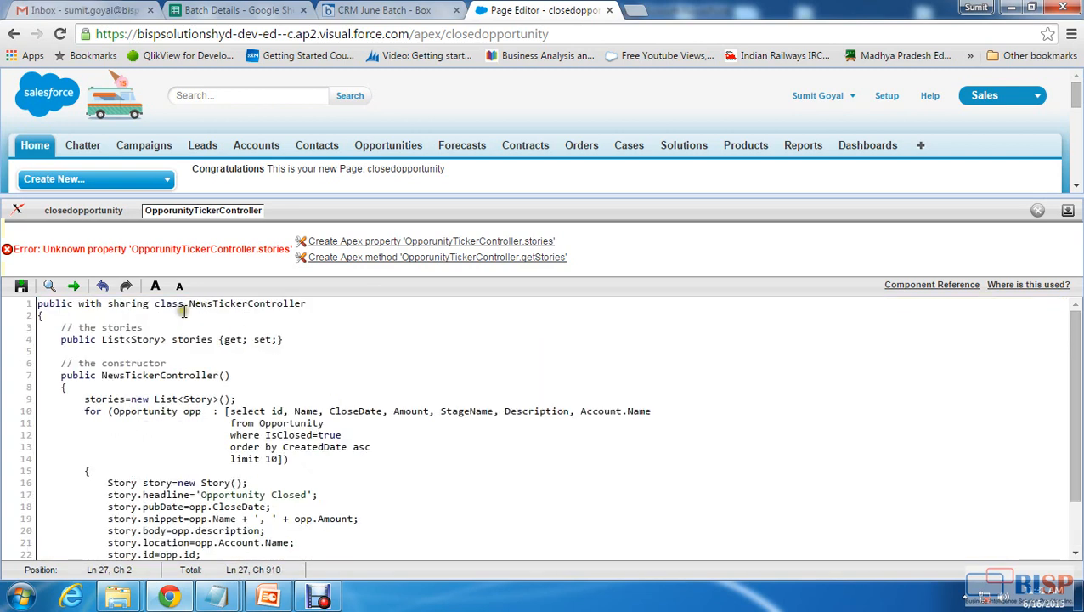
Rename the class declaration and constructor from NewsTickerController to OpporunityTickerController.
double_click(246, 303)
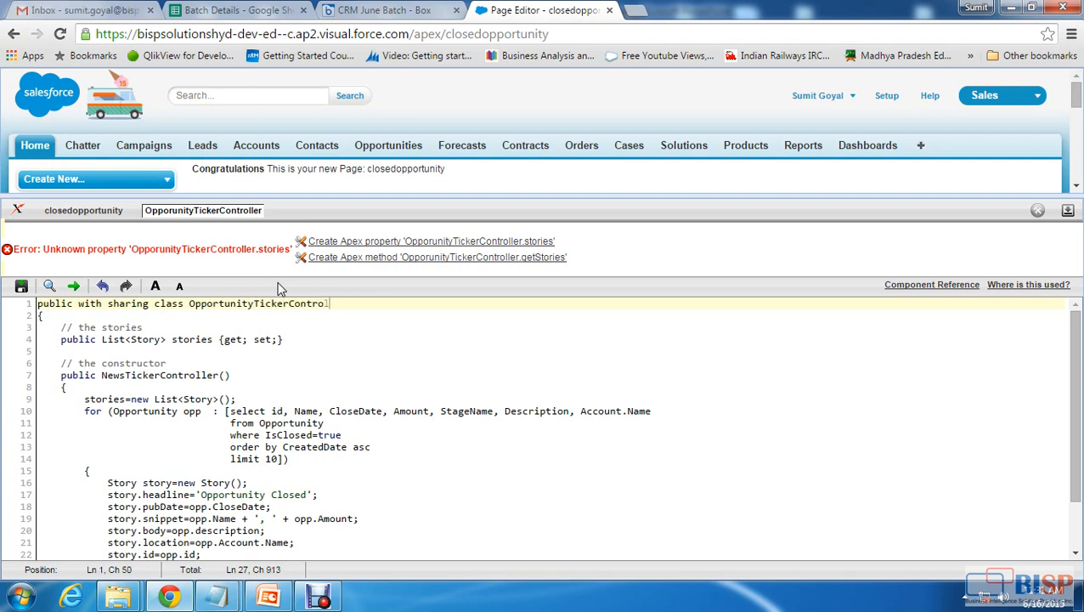
text(ller)
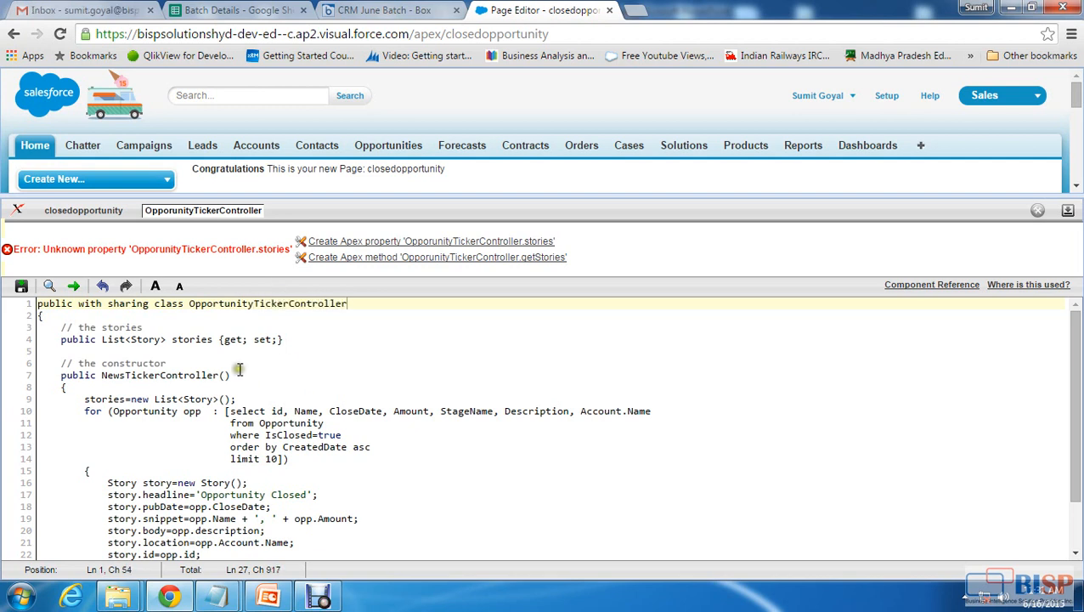
double_click(267, 303)
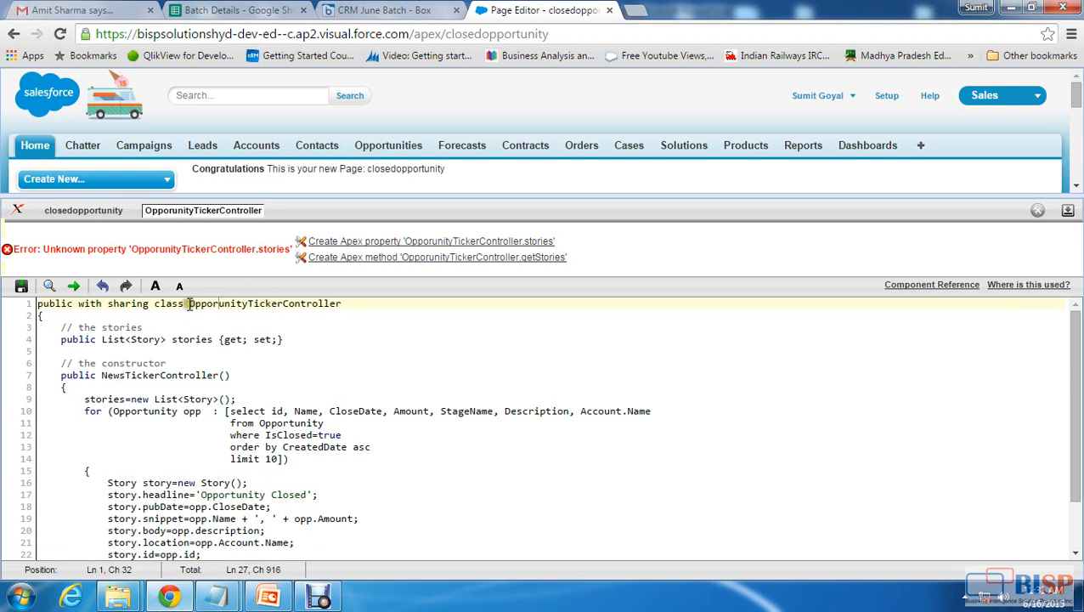
double_click(264, 303)
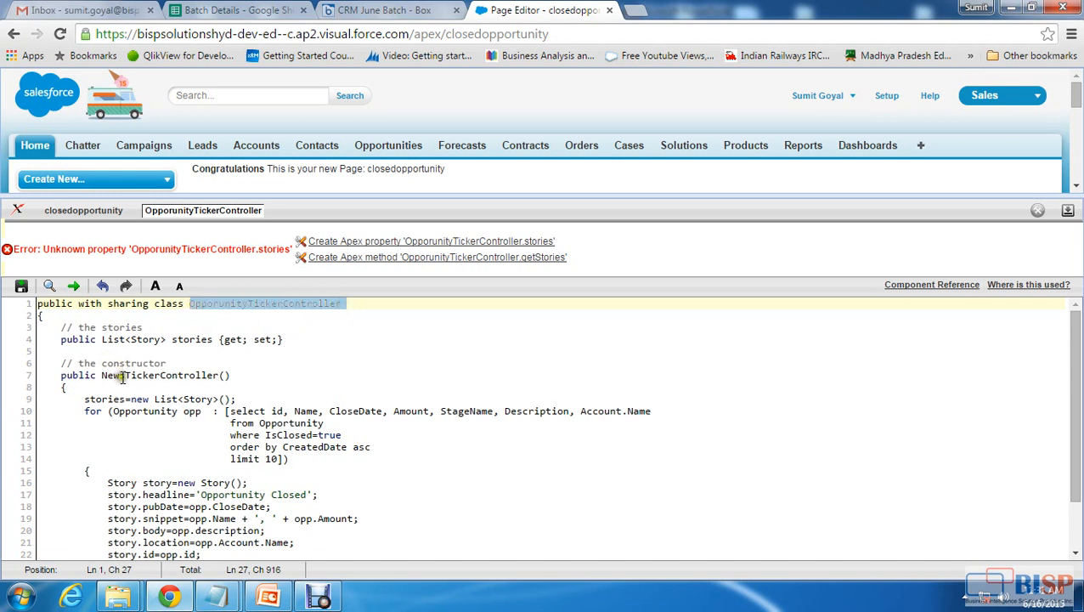
double_click(161, 376)
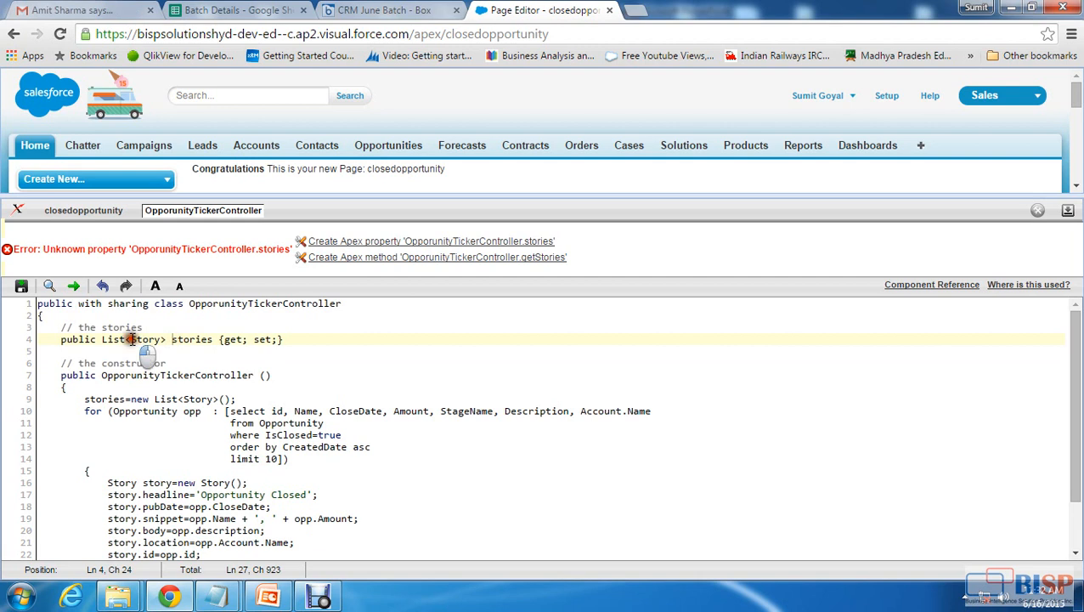
double_click(191, 339)
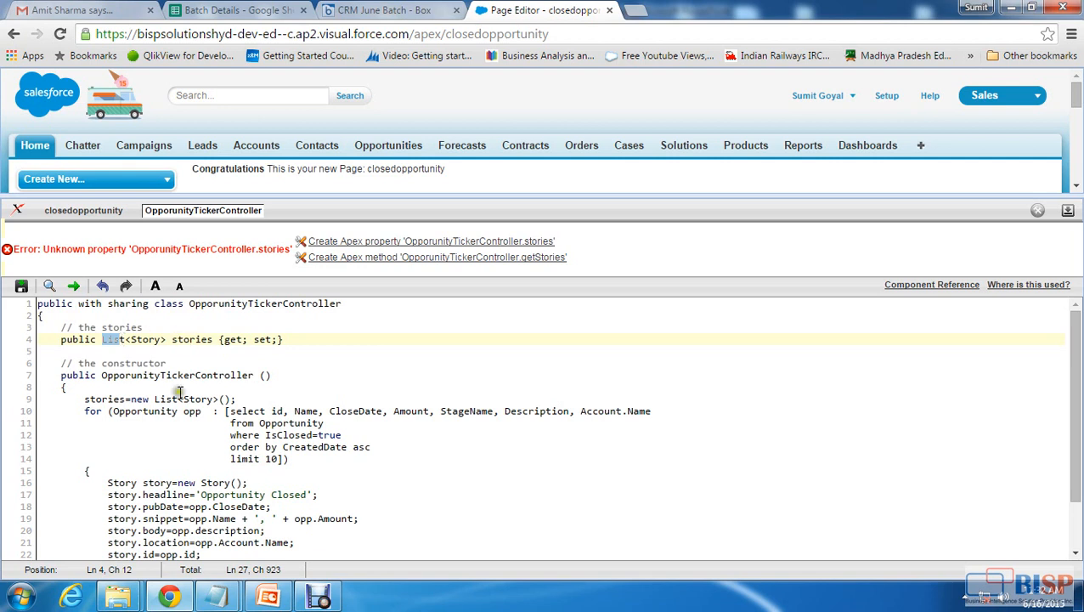
double_click(178, 376)
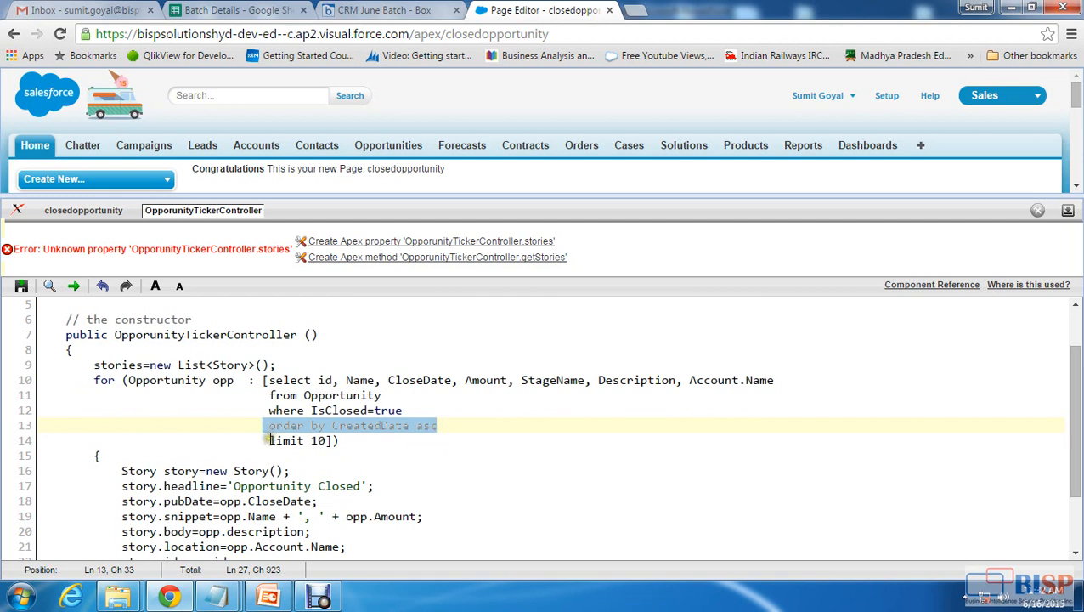
Review the ten-closed-opportunity SOQL query, then return to the closedopportunity markup.
click(430, 440)
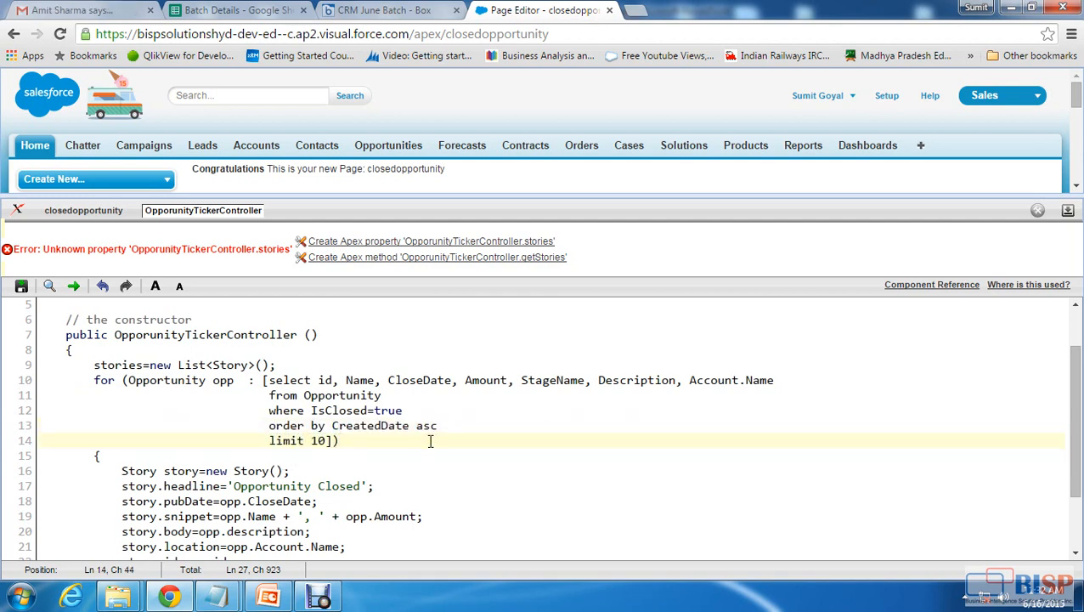
drag(264, 379, 332, 441)
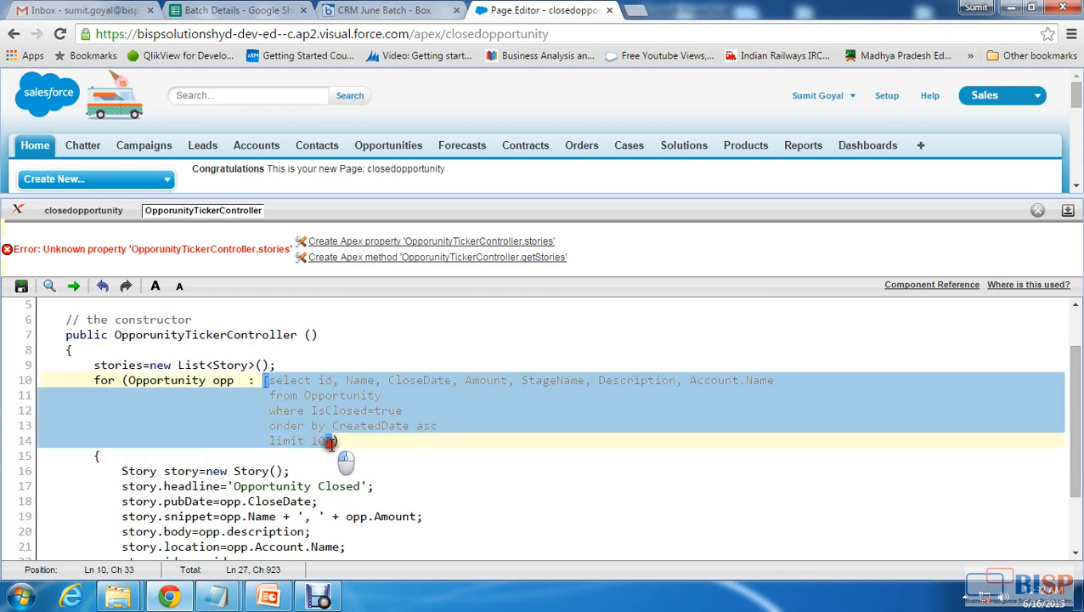
click(387, 447)
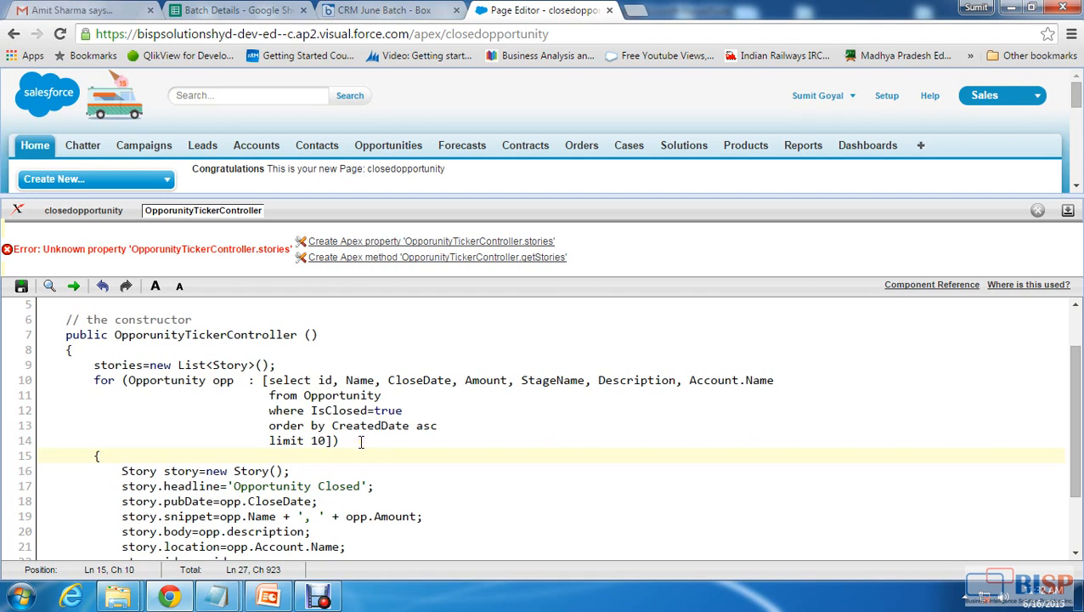
scroll(down, 3)
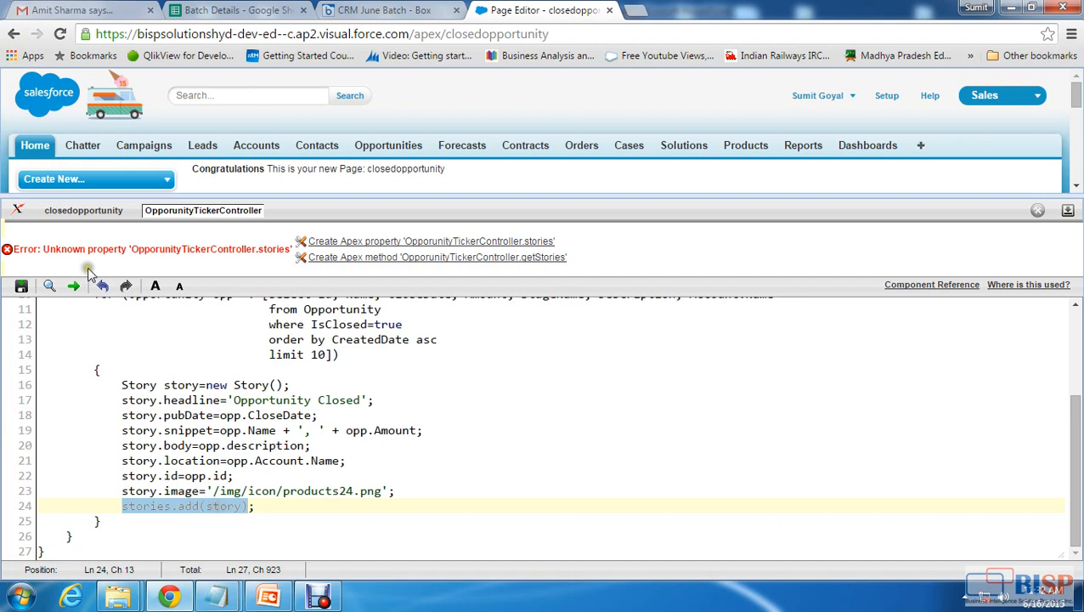
click(83, 210)
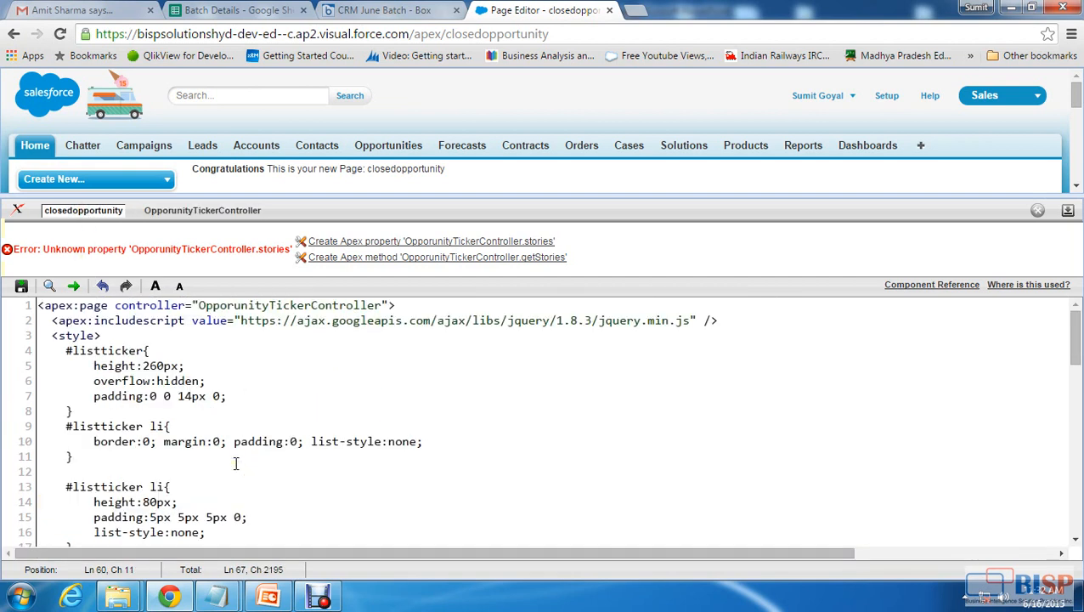
scroll(down, 3)
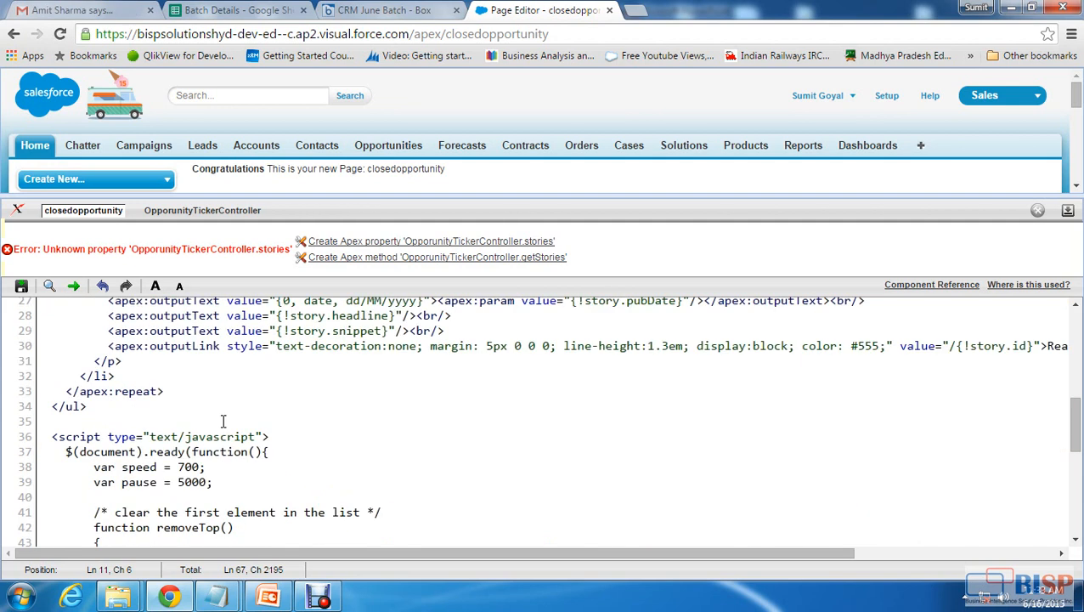
scroll(down, 3)
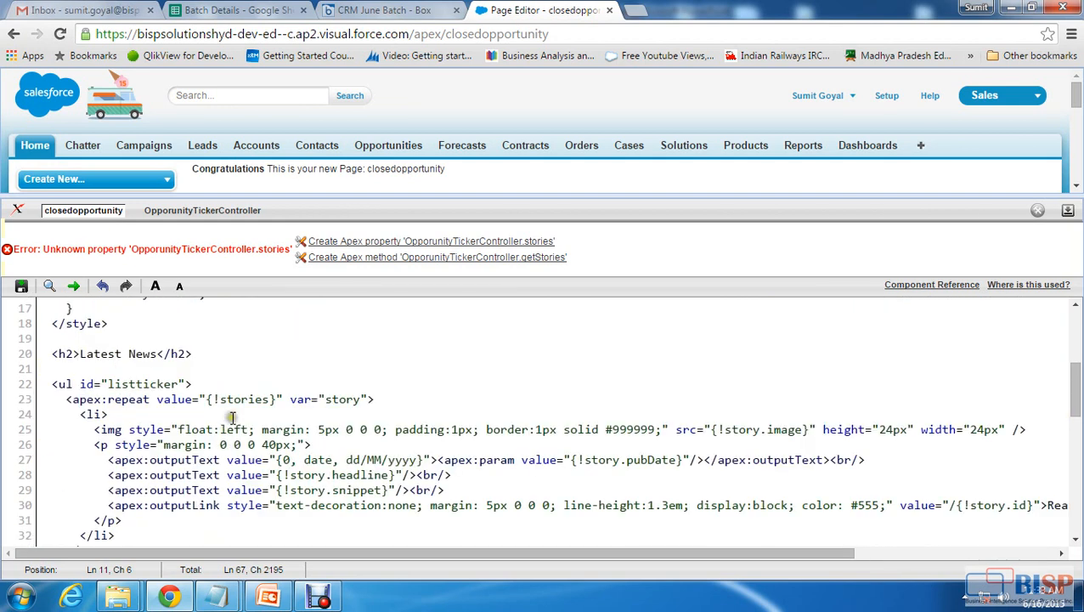
double_click(243, 399)
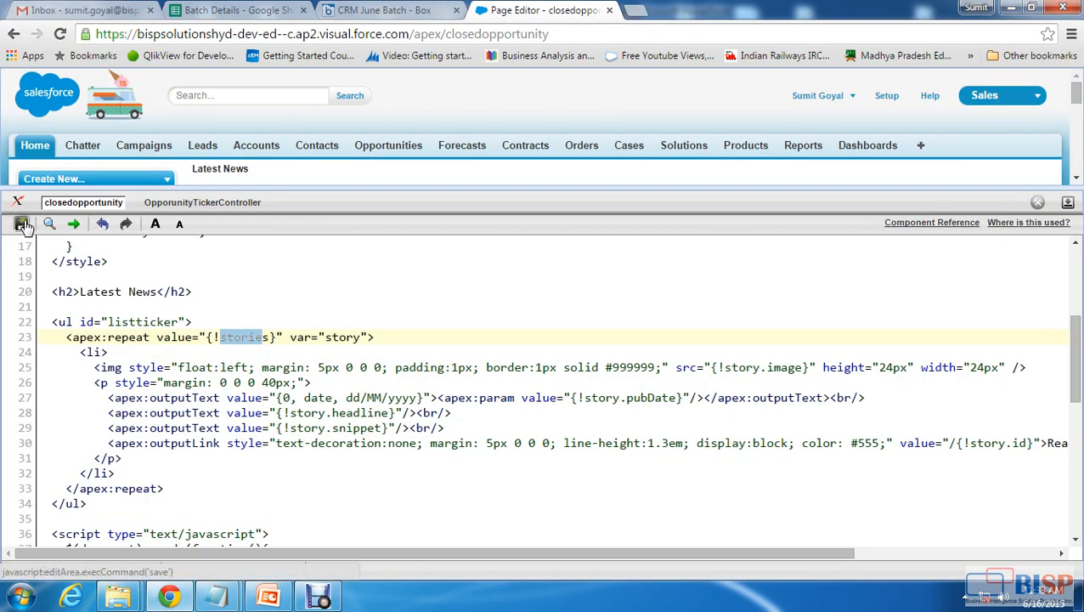
Save closedopportunity to show the Latest News ticker, then switch back to PowerPoint.
click(21, 223)
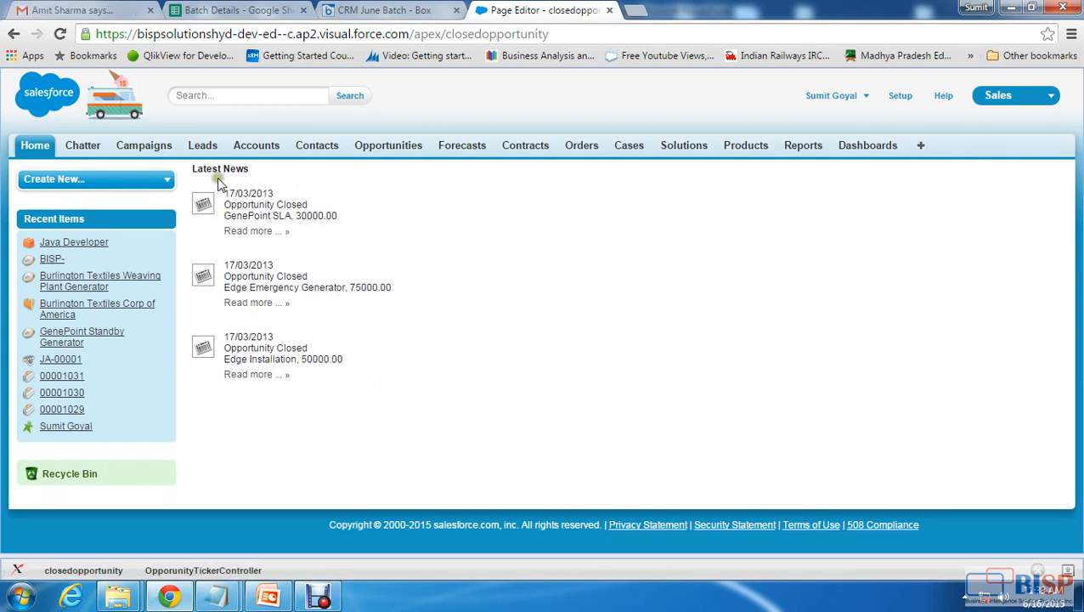
mouse_move(337, 199)
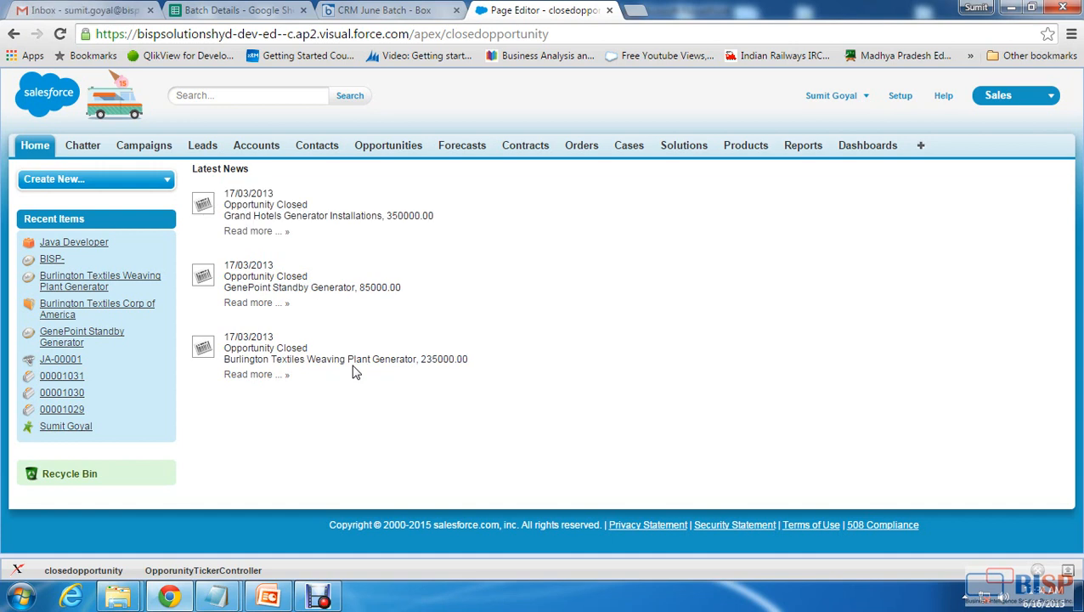
click(264, 595)
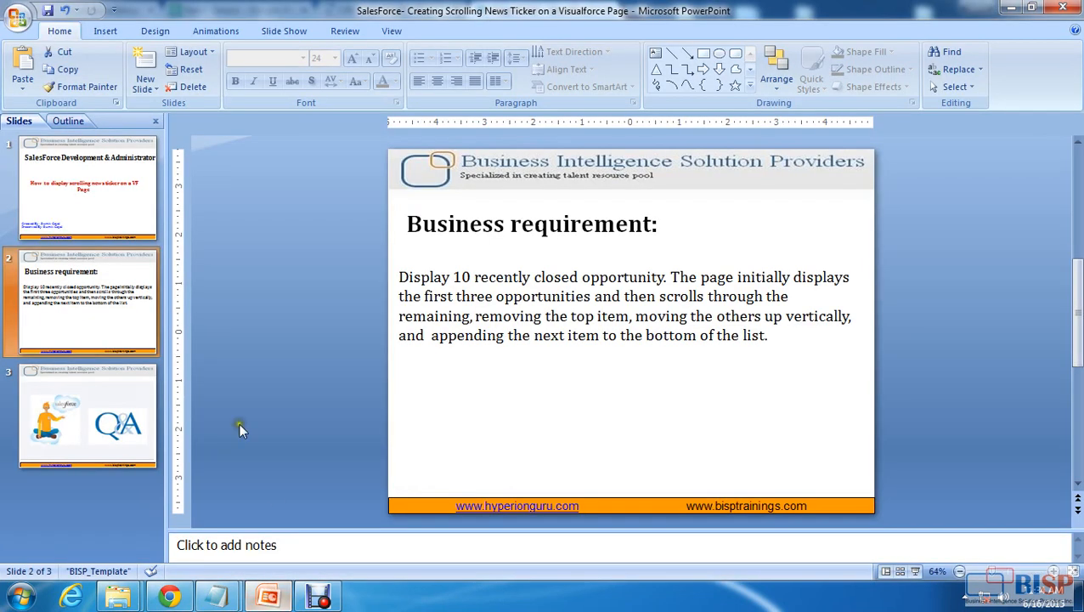